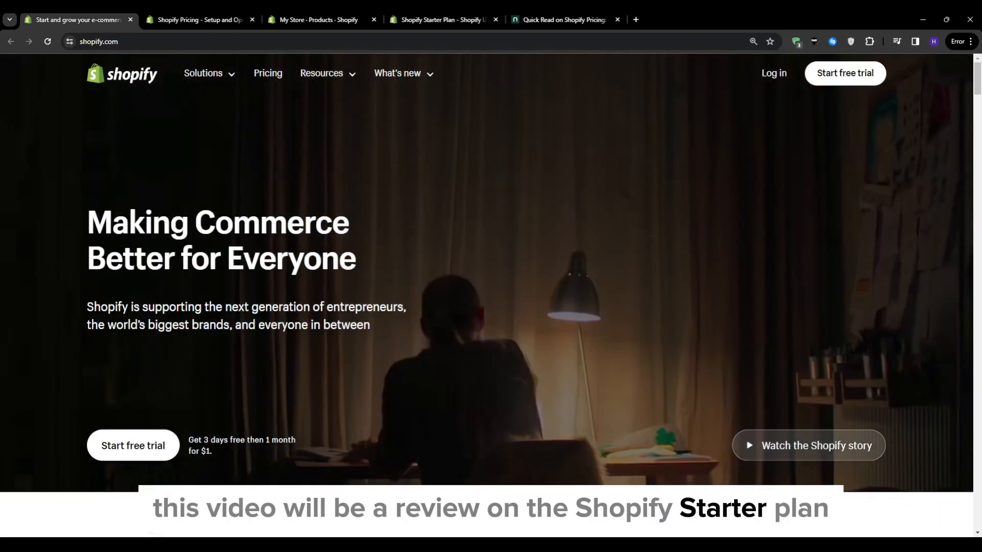
Scroll the shopify.com homepage past the merchant stats to 'Your store, your way'
scroll("down", 3)
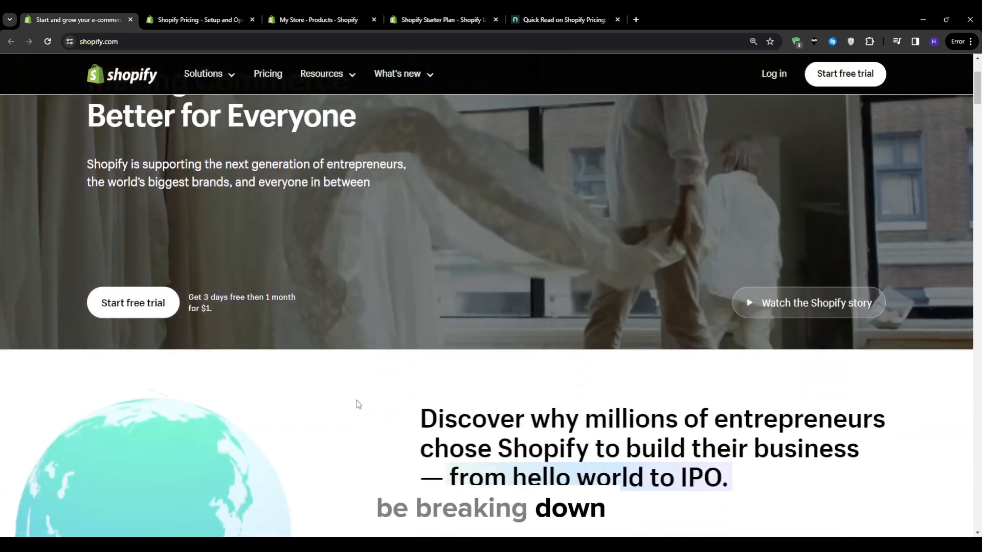
scroll("down", 3)
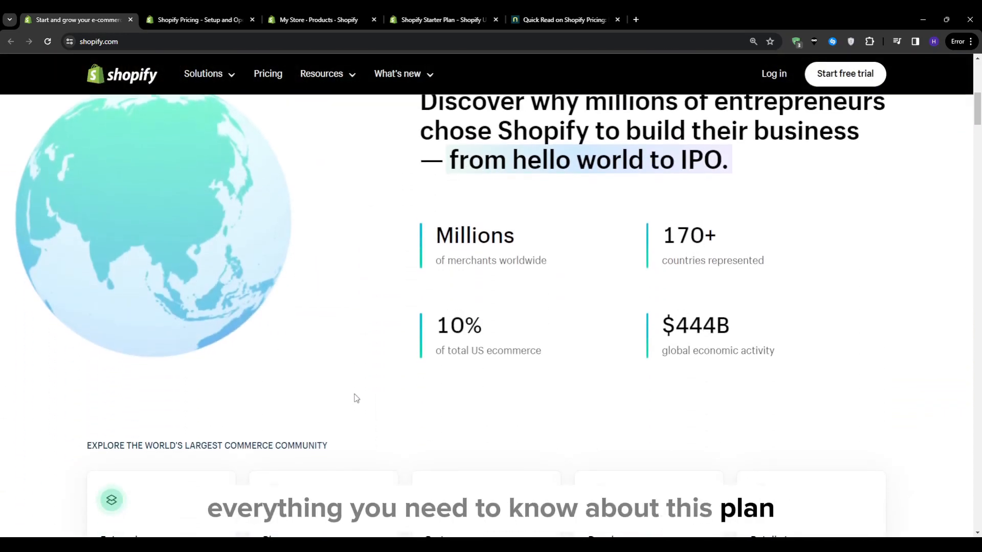
scroll("down", 3)
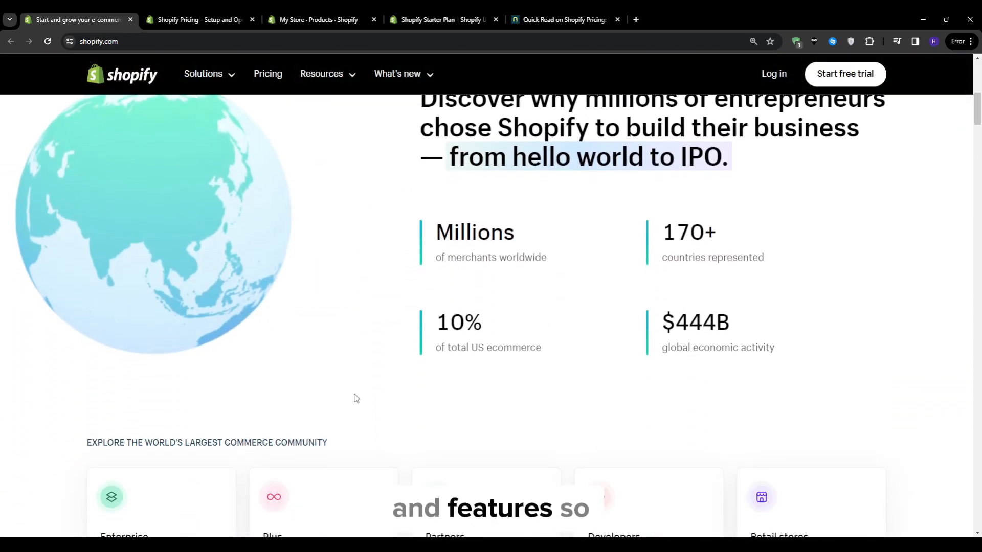
scroll("down", 3)
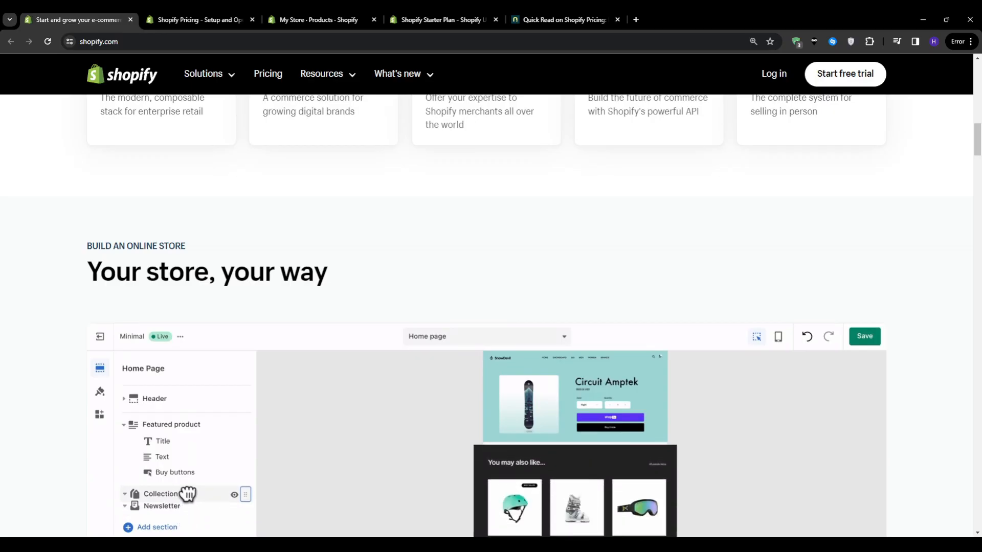
scroll("down", 3)
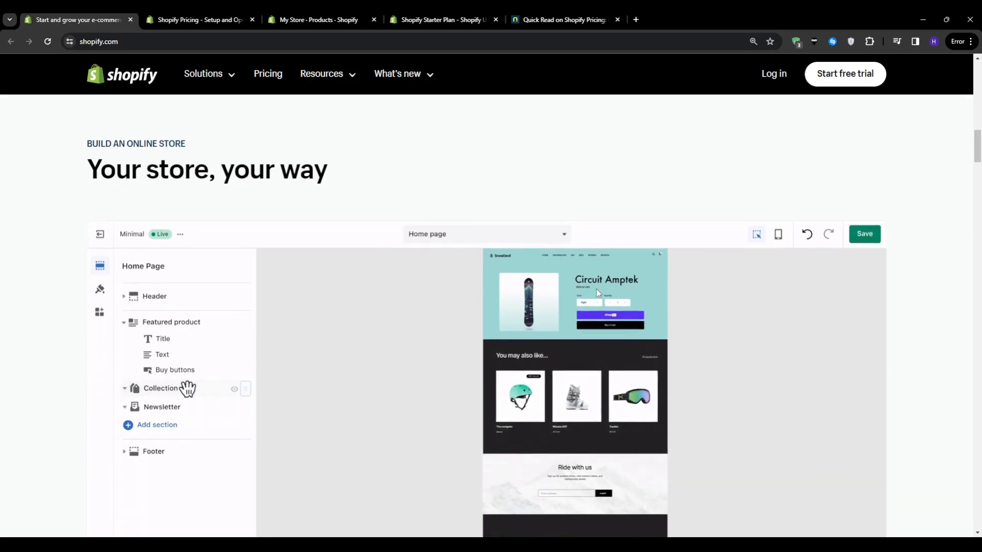
On the pricing page, scroll past the four plans to the Starter, Retail and Enterprise solutions
left_click(197, 19)
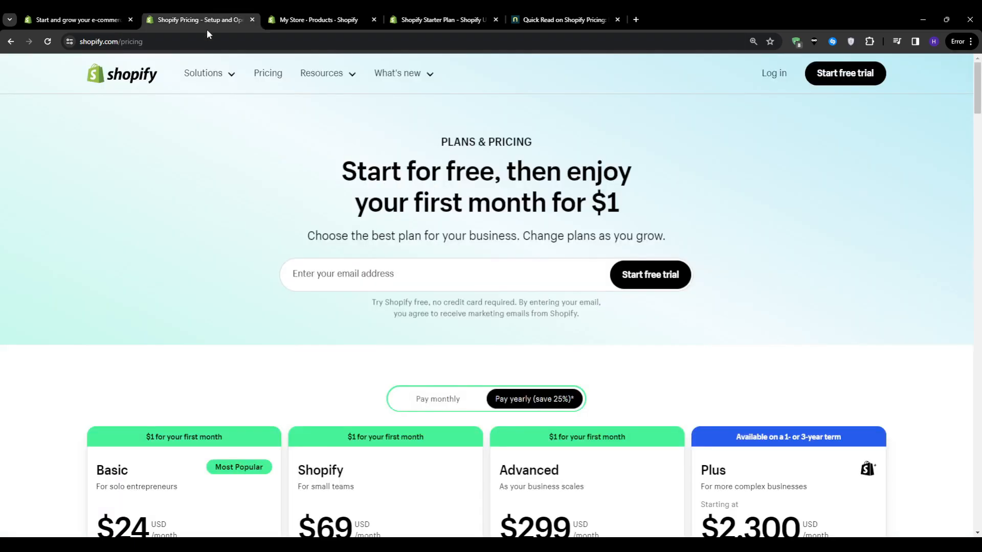
scroll("down", 3)
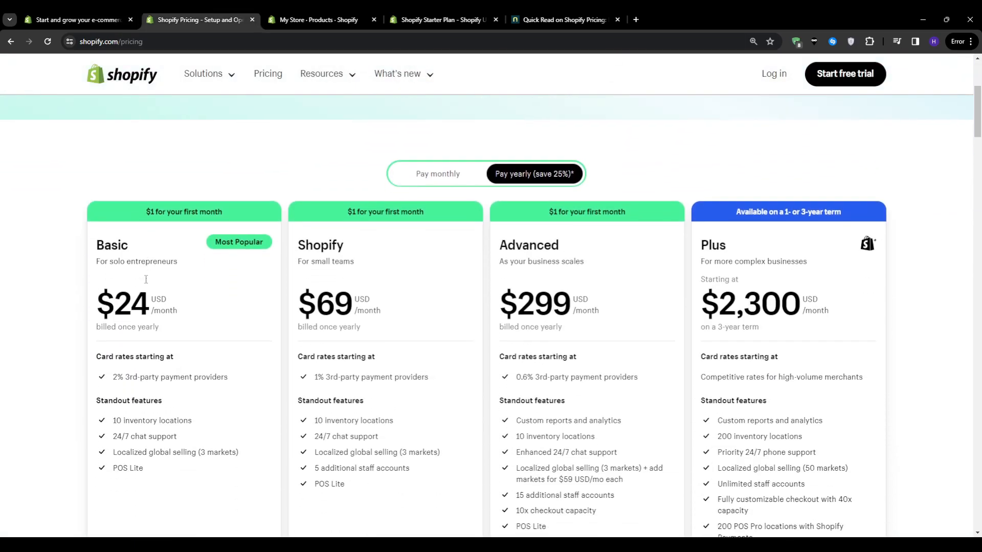
scroll("down", 3)
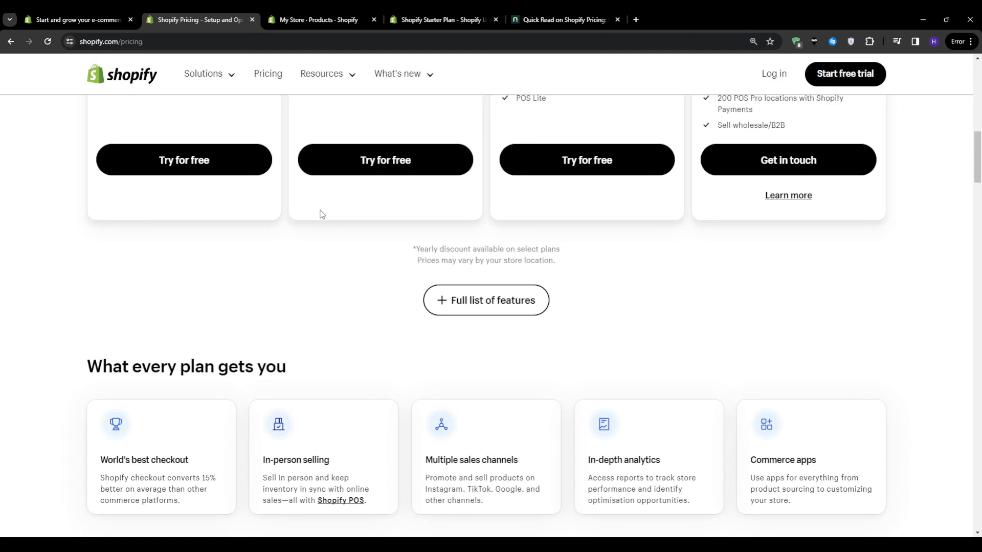
scroll("down", 3)
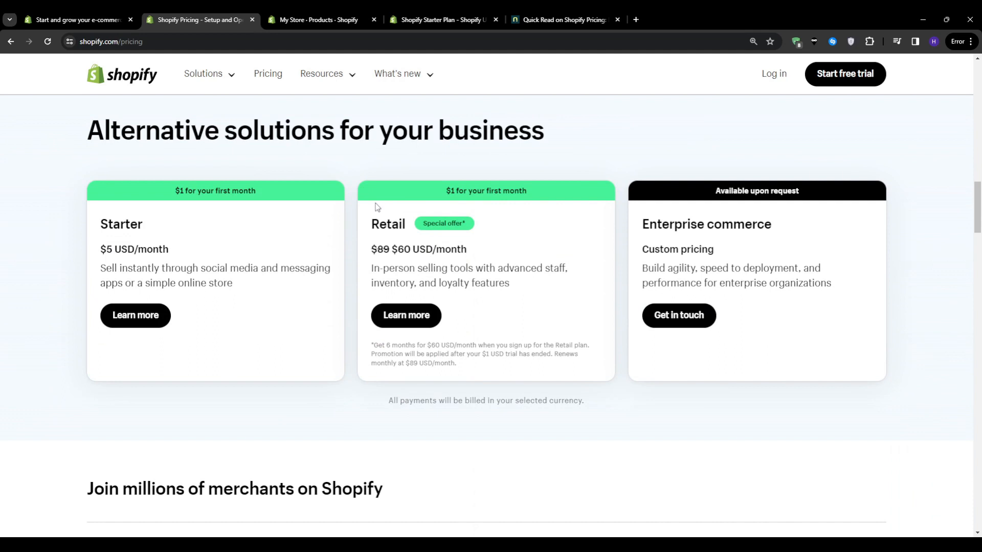
left_click_drag(101, 223, 232, 288)
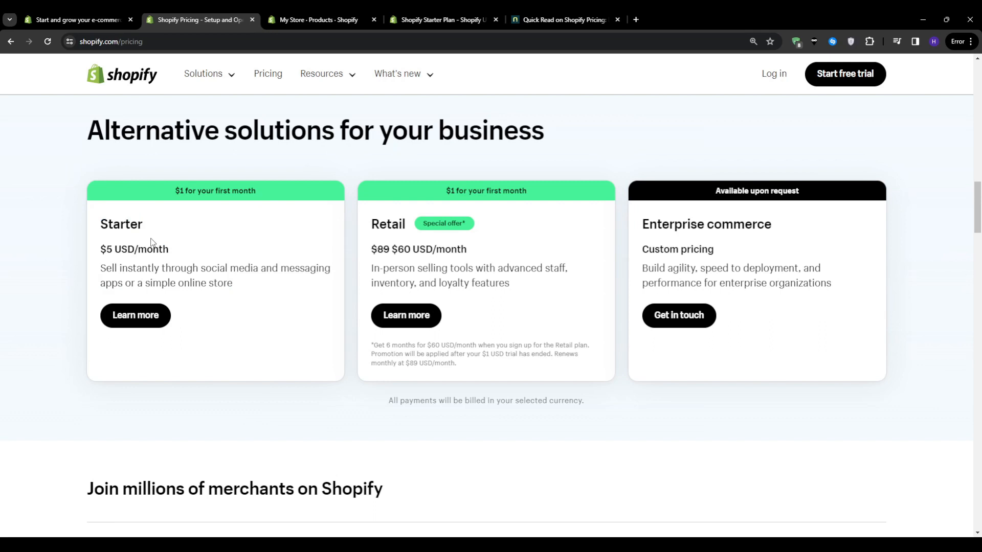
mouse_move(384, 113)
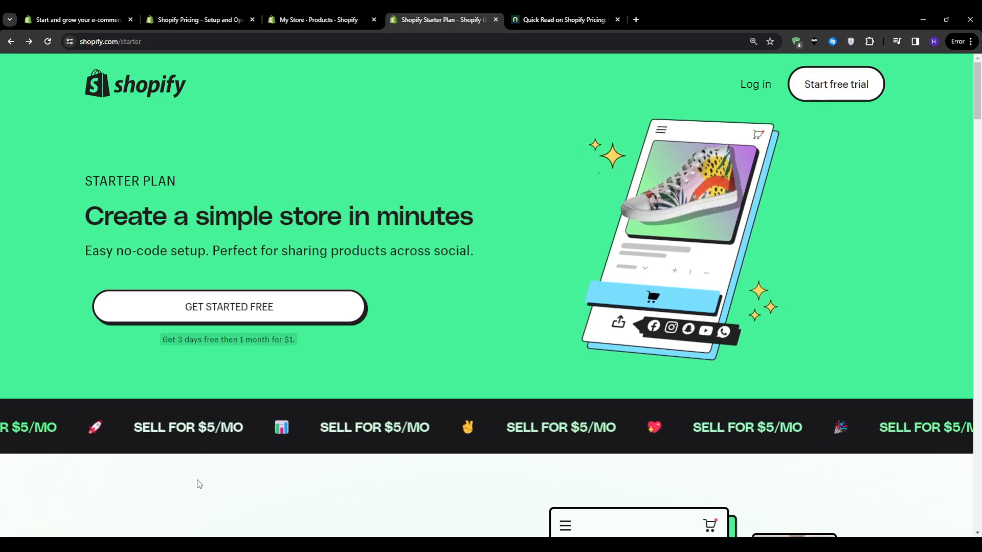
Scroll the Starter page to 'Jump straight to selling', then return to the four plan cards
scroll("down", 3)
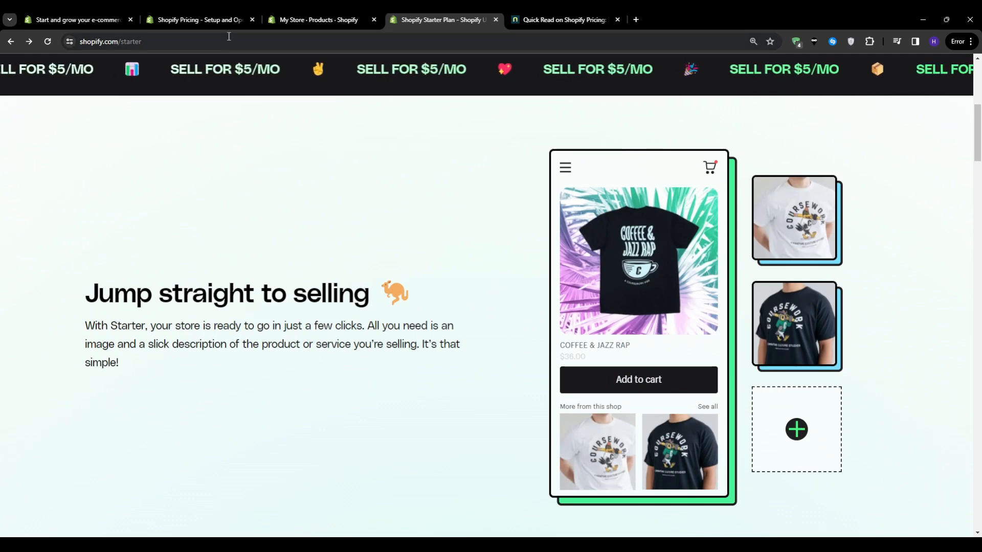
left_click(197, 20)
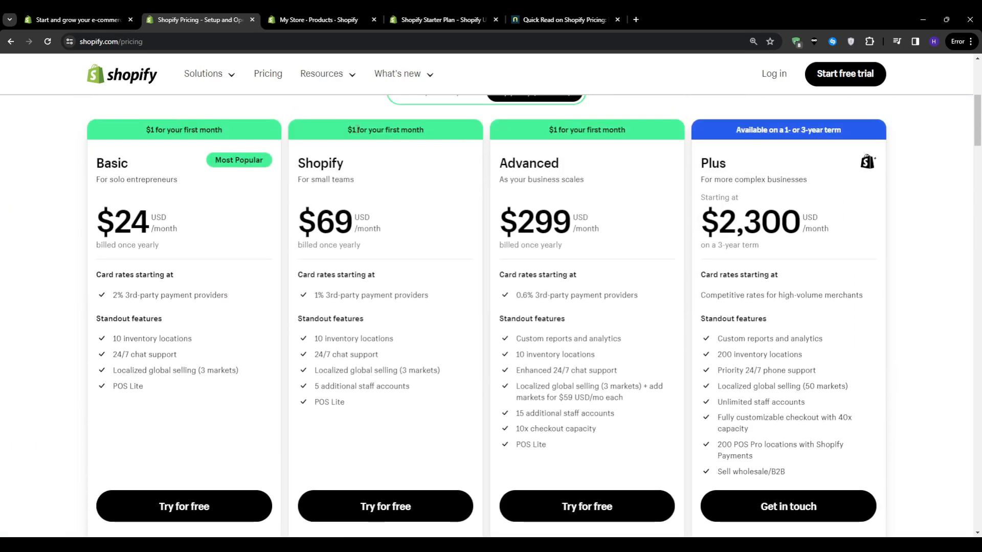
Scroll the pricing page down to the Starter, Retail and Enterprise commerce alternatives
scroll("down", 3)
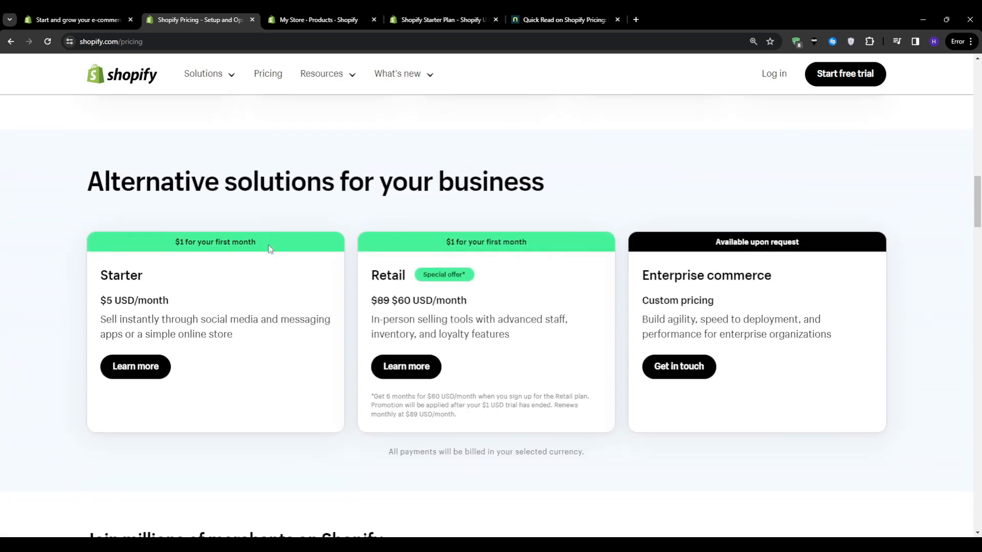
mouse_move(3, 281)
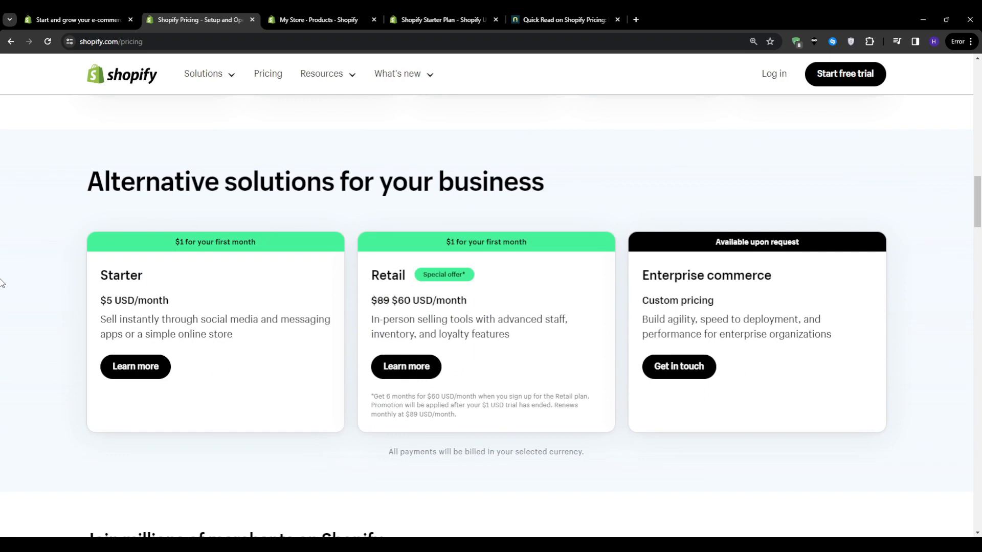
mouse_move(11, 276)
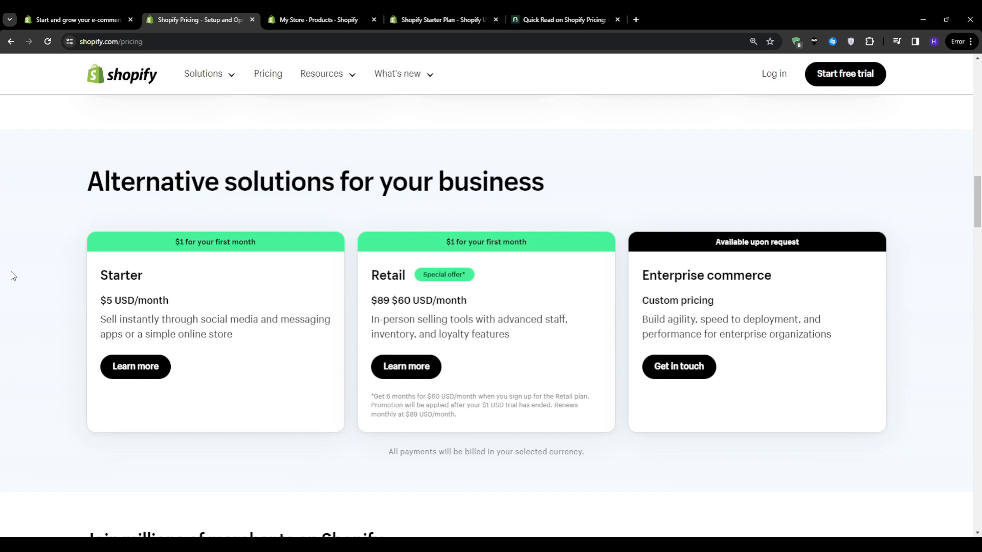
mouse_move(15, 277)
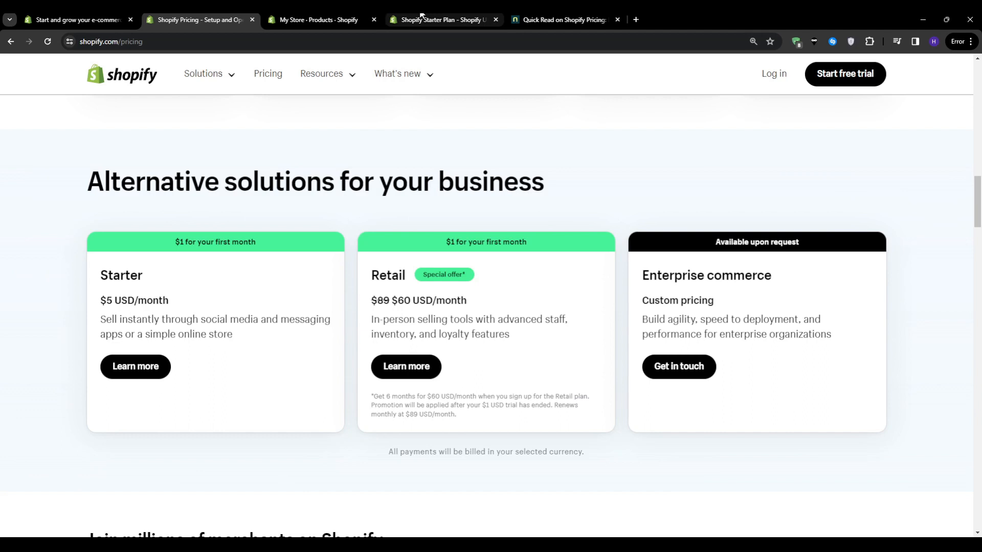
Reopen the Starter plan page and scroll to 'Selling powered for social'
left_click(441, 19)
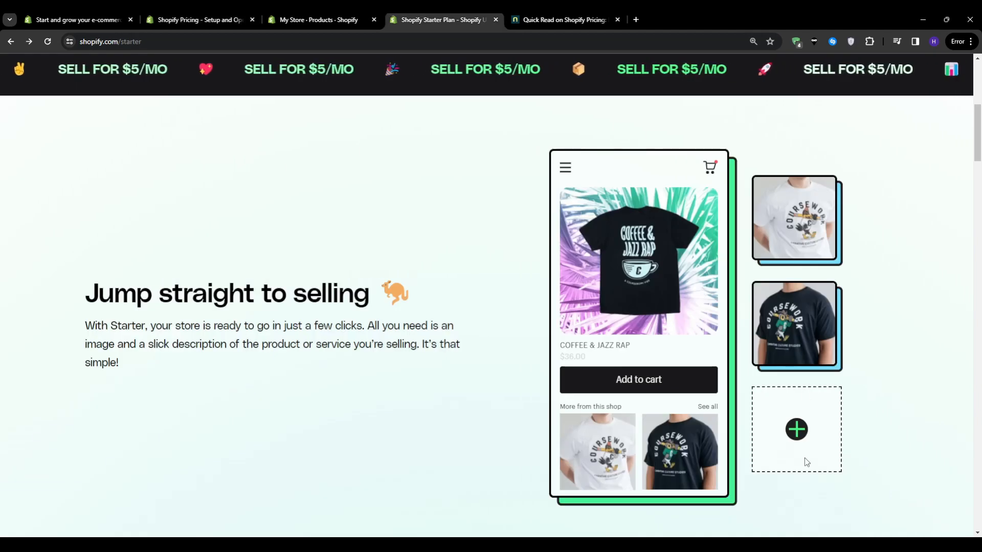
mouse_move(387, 405)
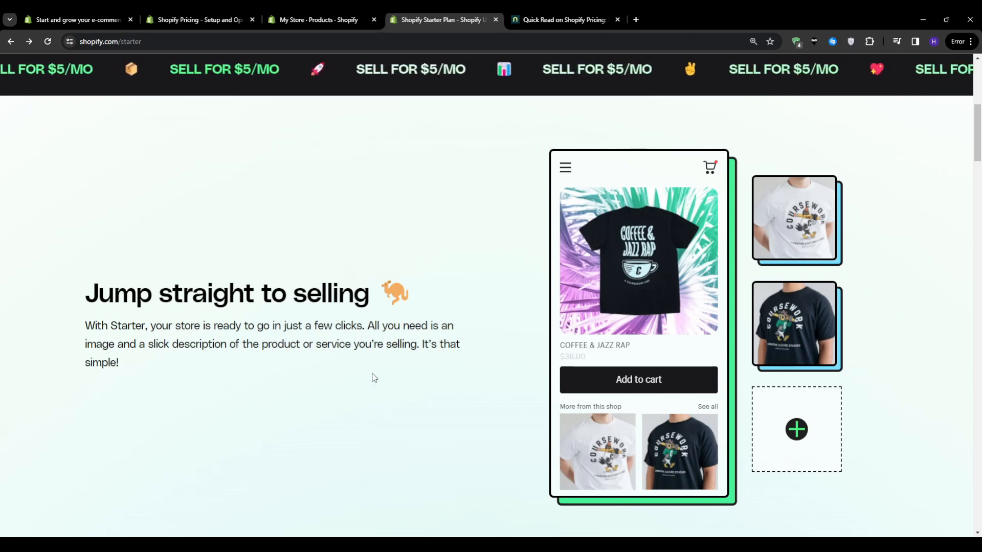
scroll("down", 3)
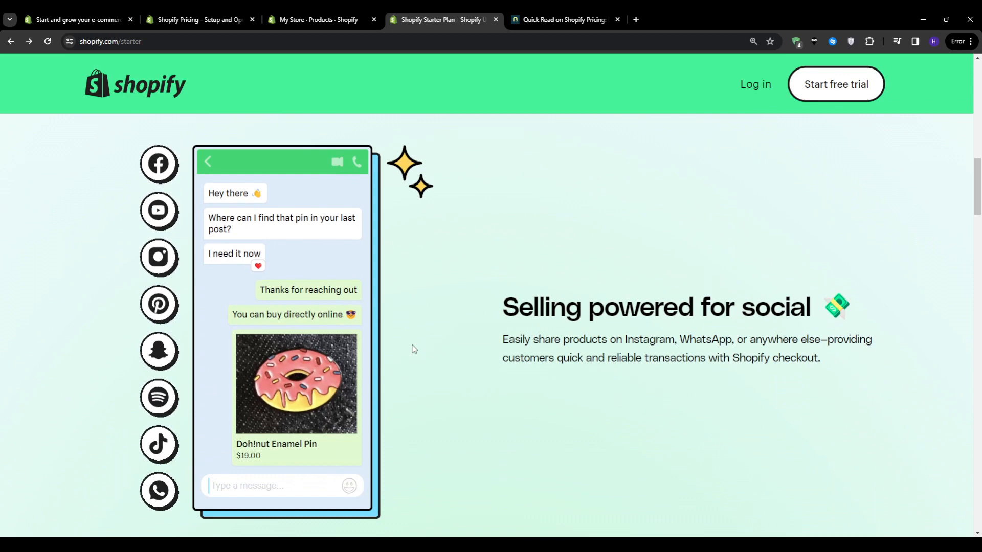
mouse_move(410, 351)
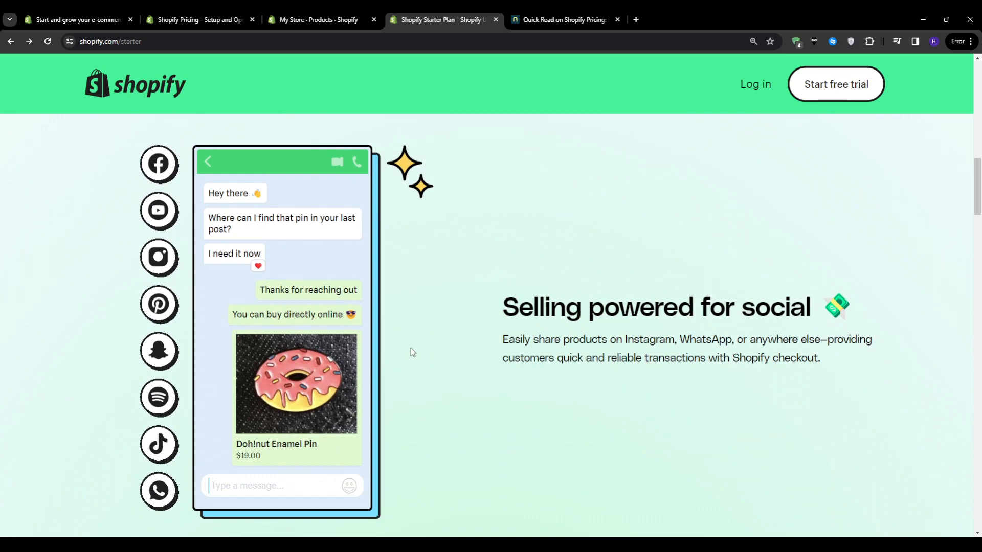
mouse_move(453, 413)
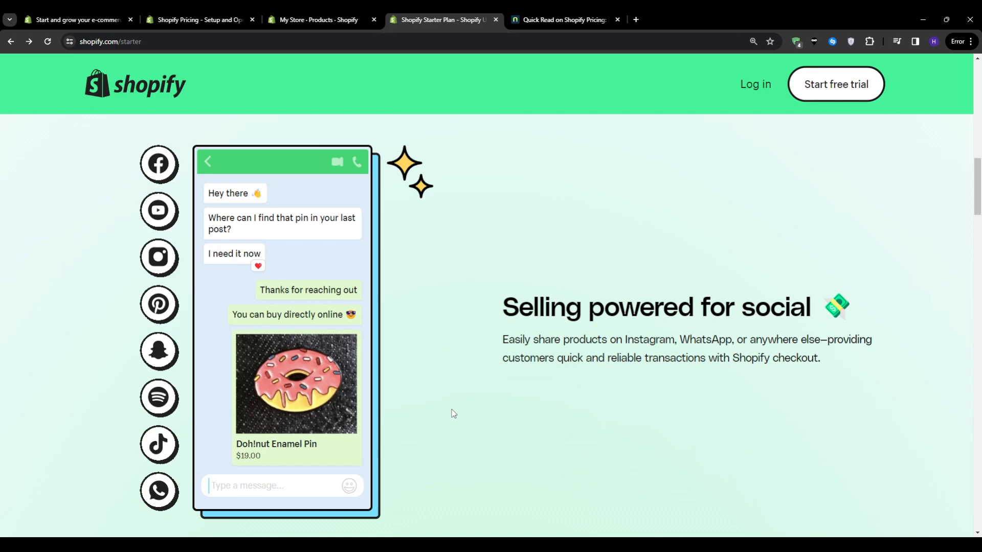
mouse_move(451, 413)
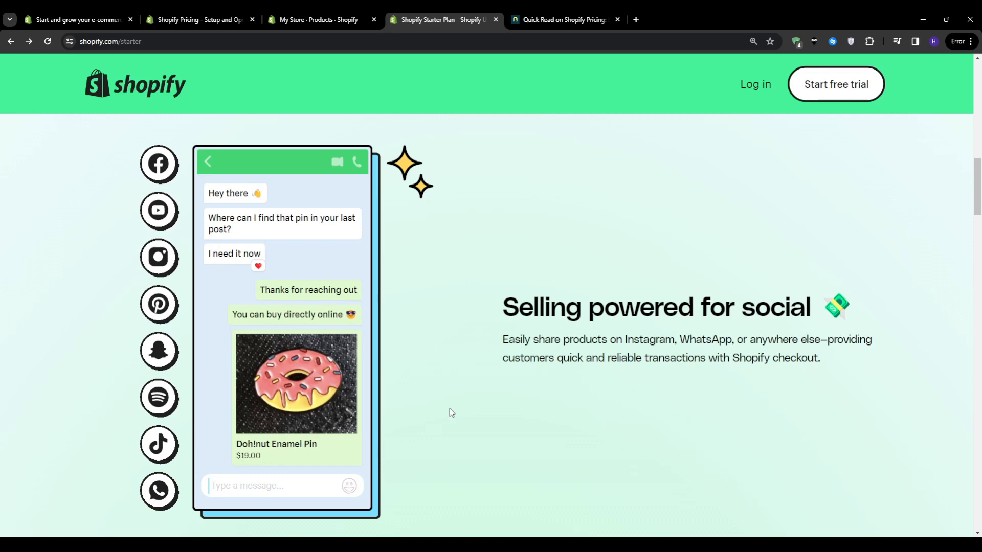
mouse_move(452, 411)
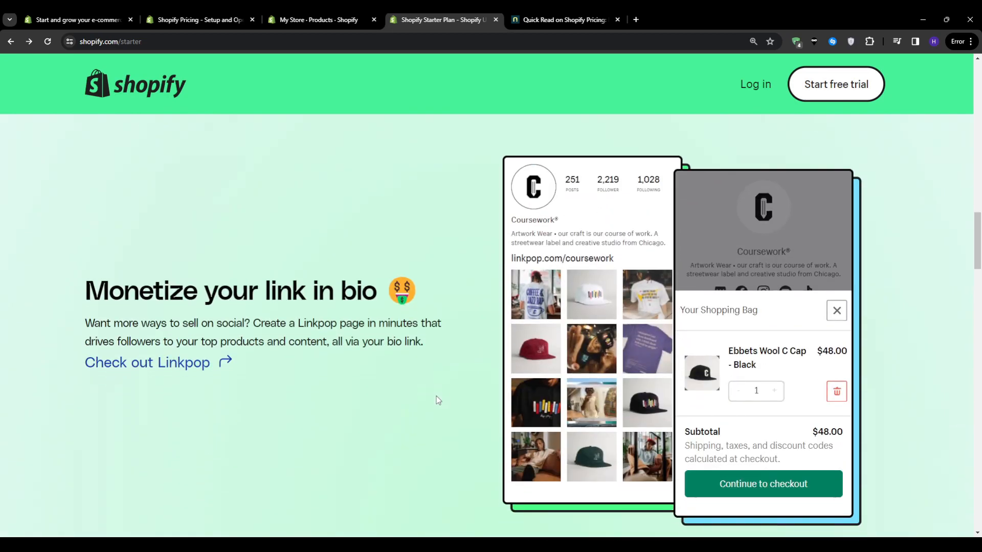
Scroll past Linkpop to 'Find all the essentials' and select the Customer support heading
scroll("down", 3)
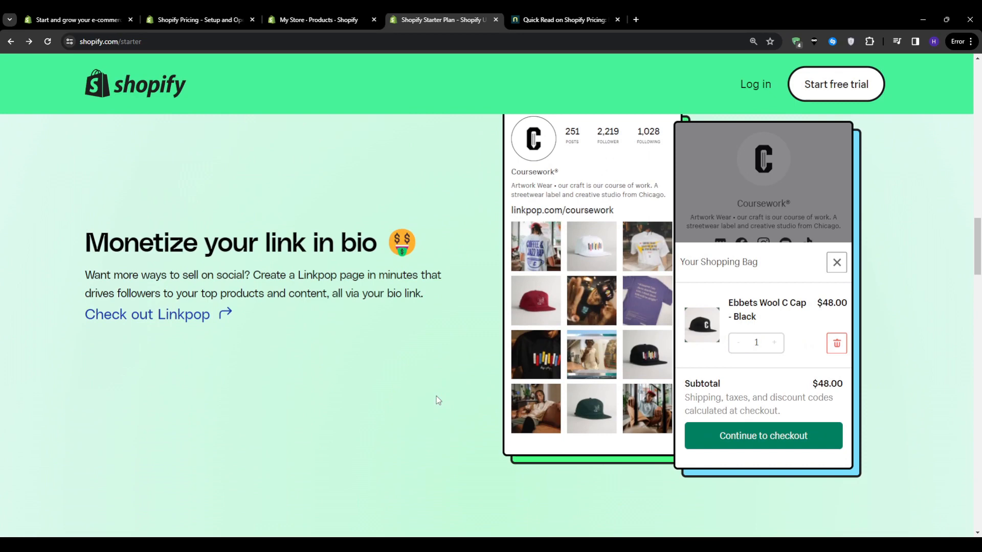
mouse_move(435, 398)
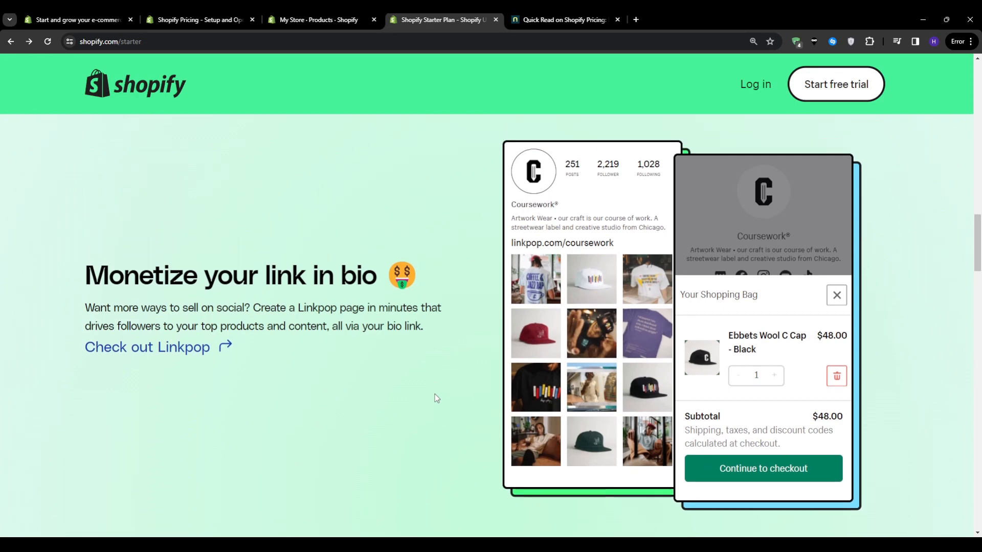
scroll("down", 3)
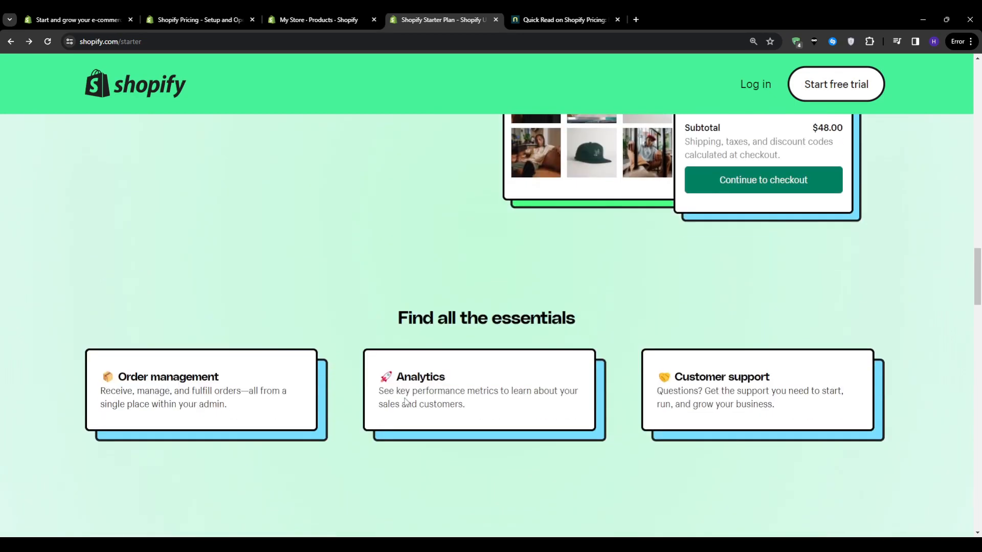
mouse_move(355, 449)
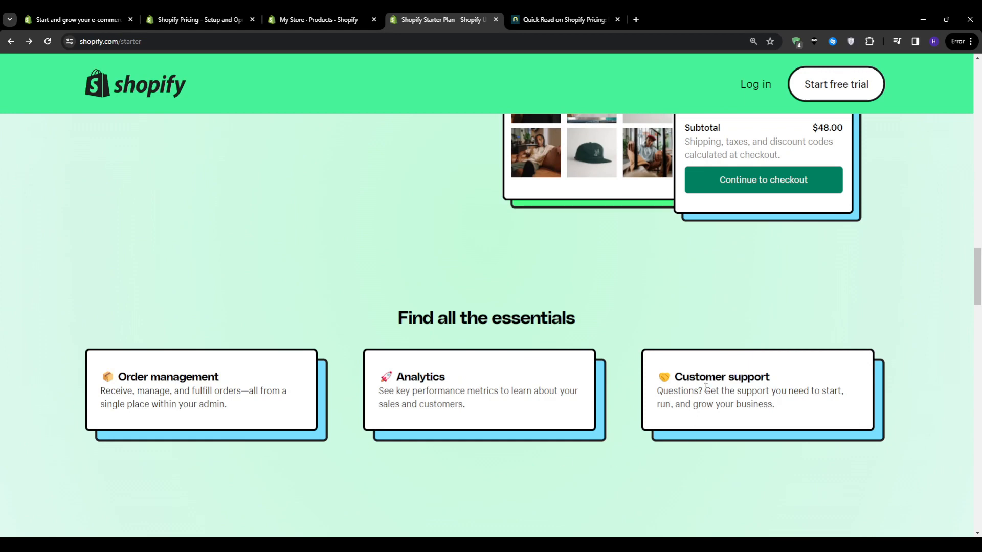
left_click_drag(675, 376, 773, 404)
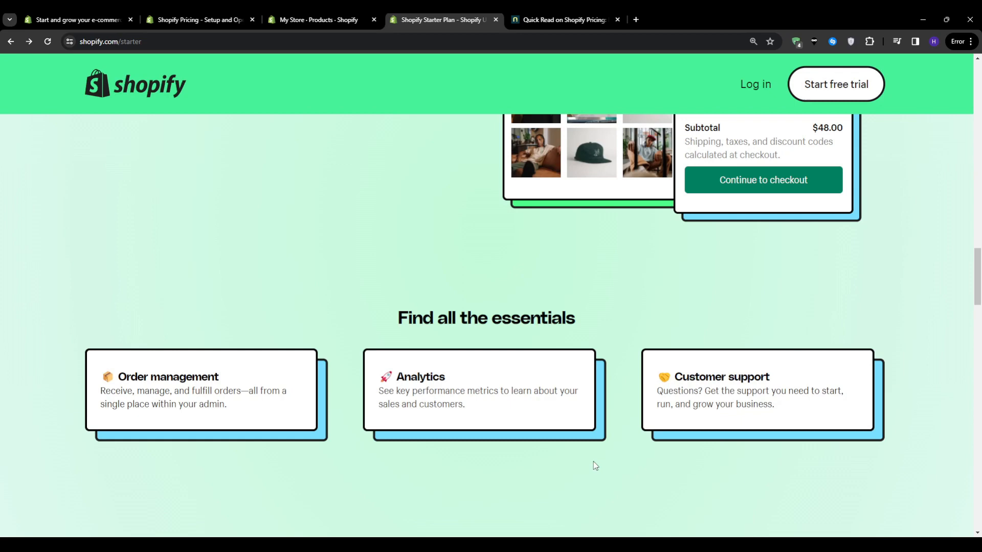
mouse_move(697, 382)
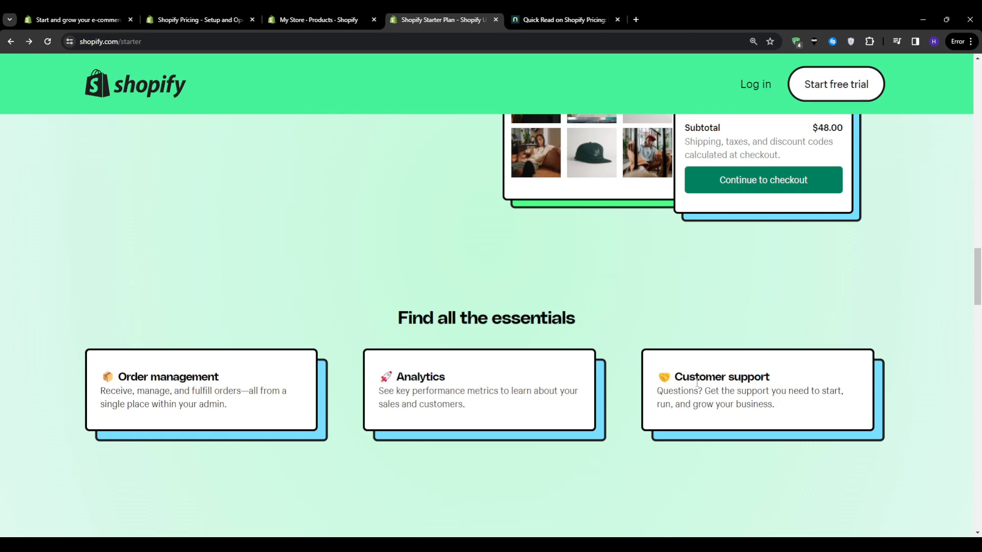
double_click(721, 376)
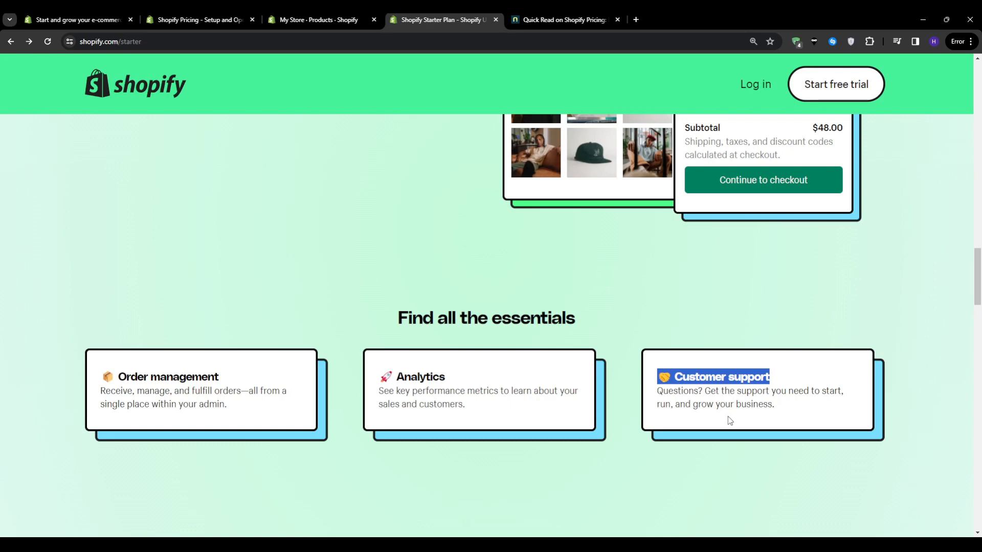
mouse_move(735, 420)
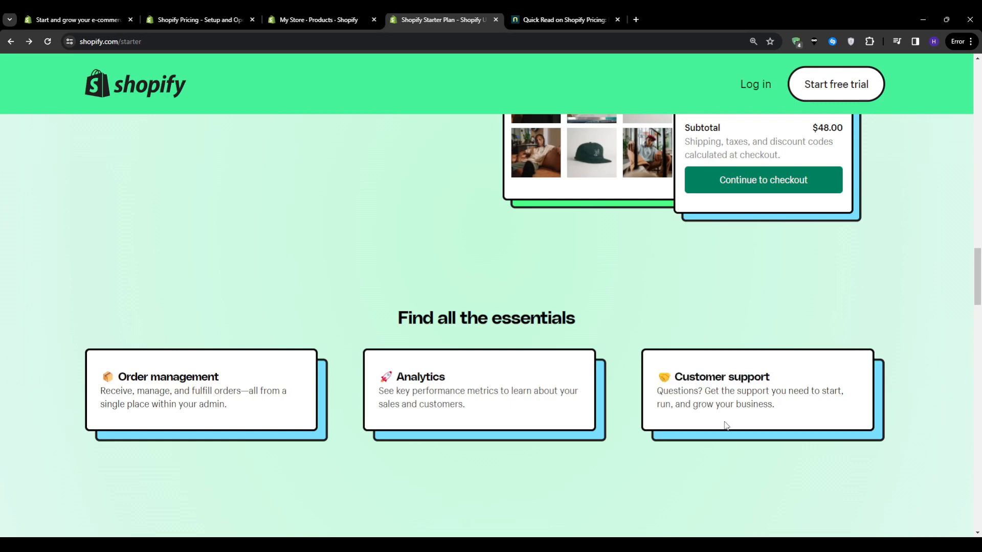
mouse_move(683, 466)
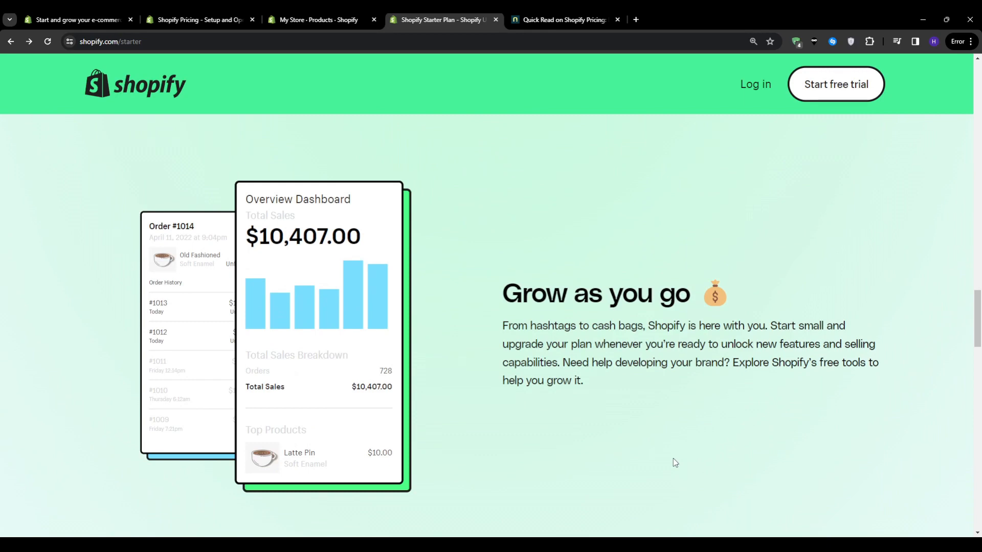
mouse_move(296, 245)
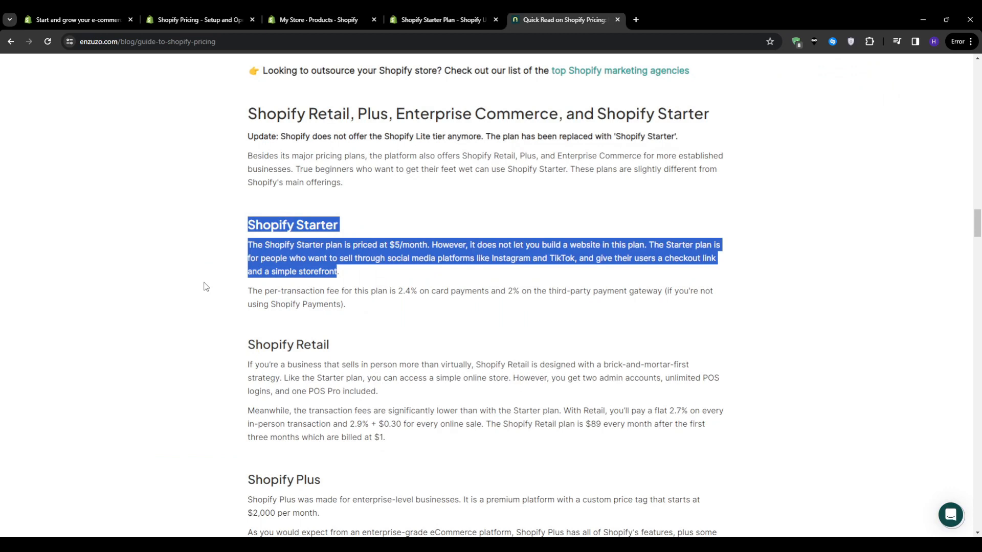
left_click(204, 286)
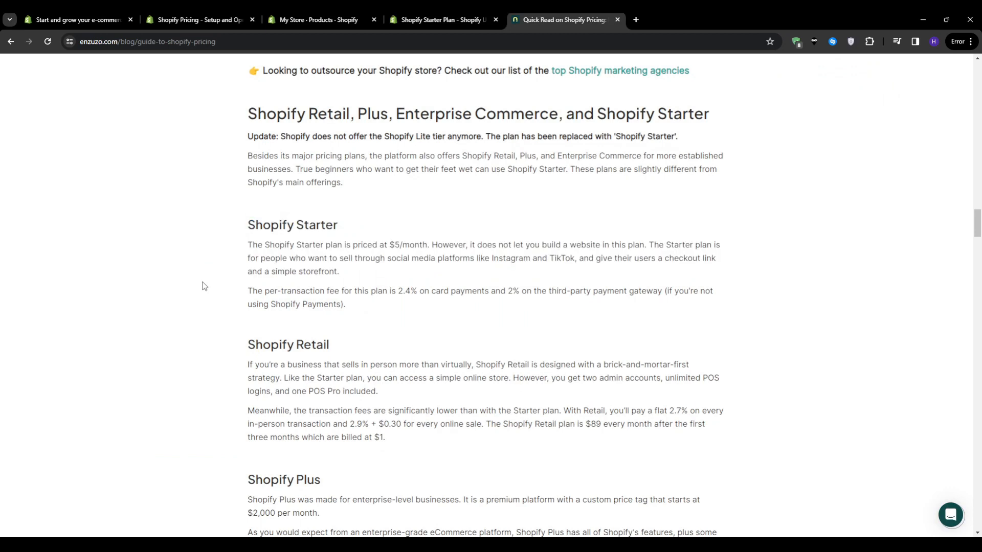
left_click_drag(247, 290, 335, 304)
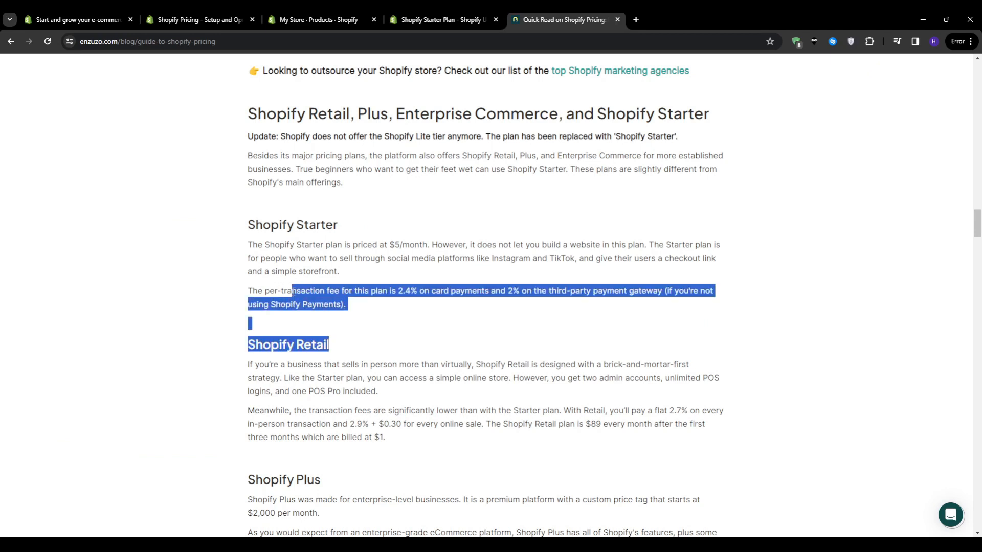
left_click(277, 227)
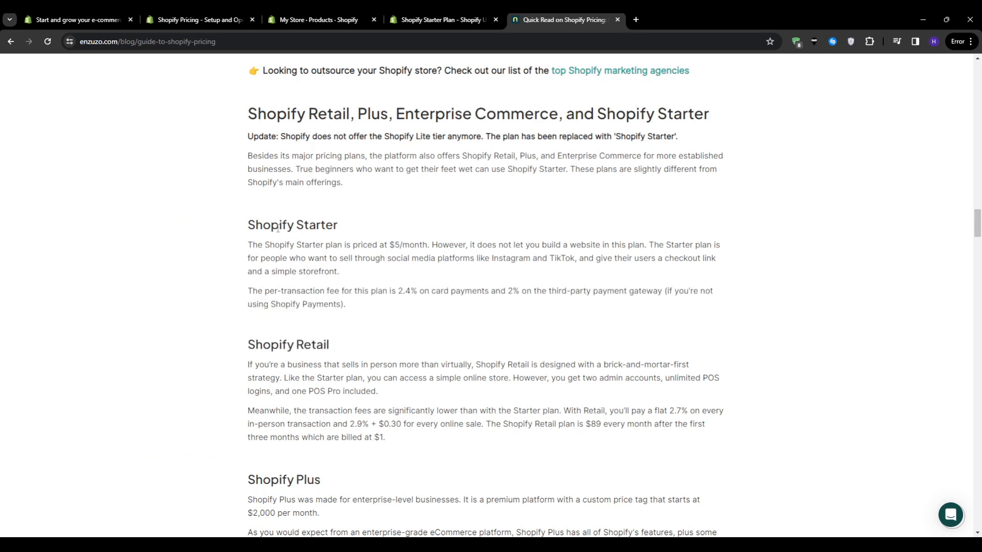
double_click(292, 225)
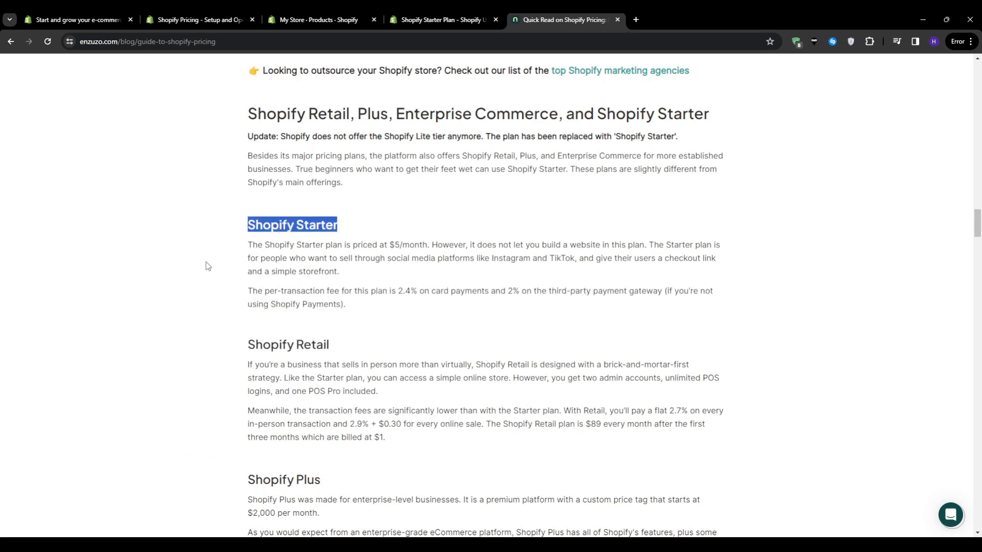
left_click(211, 271)
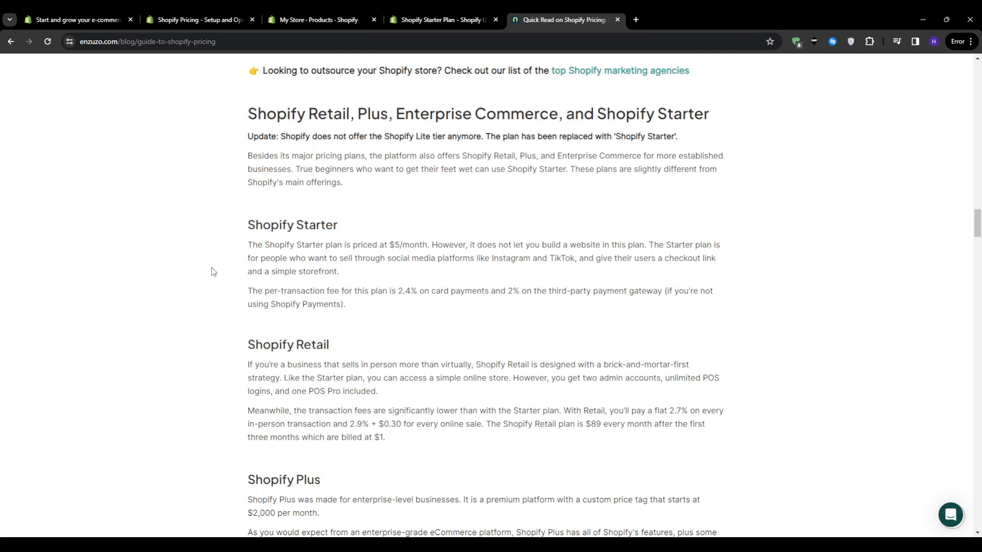
mouse_move(220, 267)
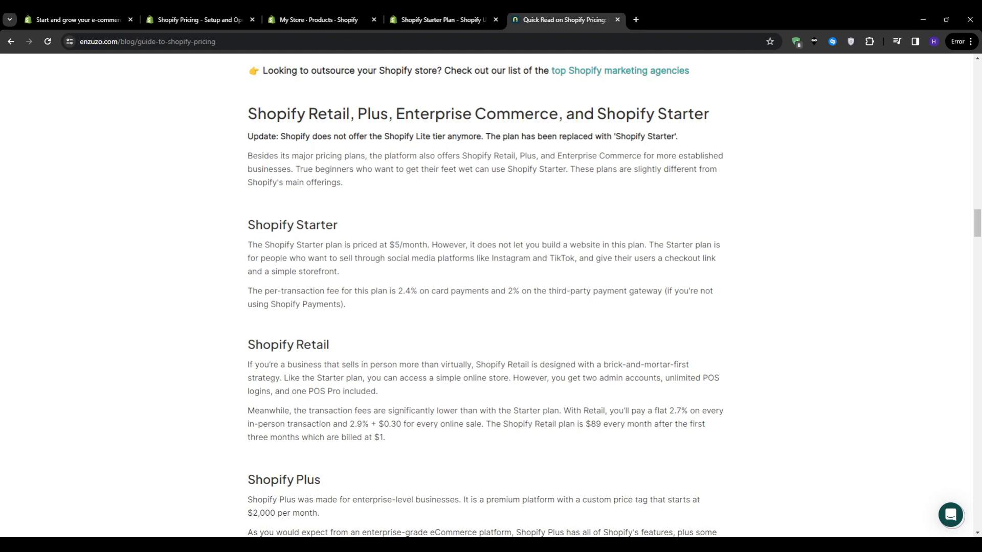
mouse_move(479, 340)
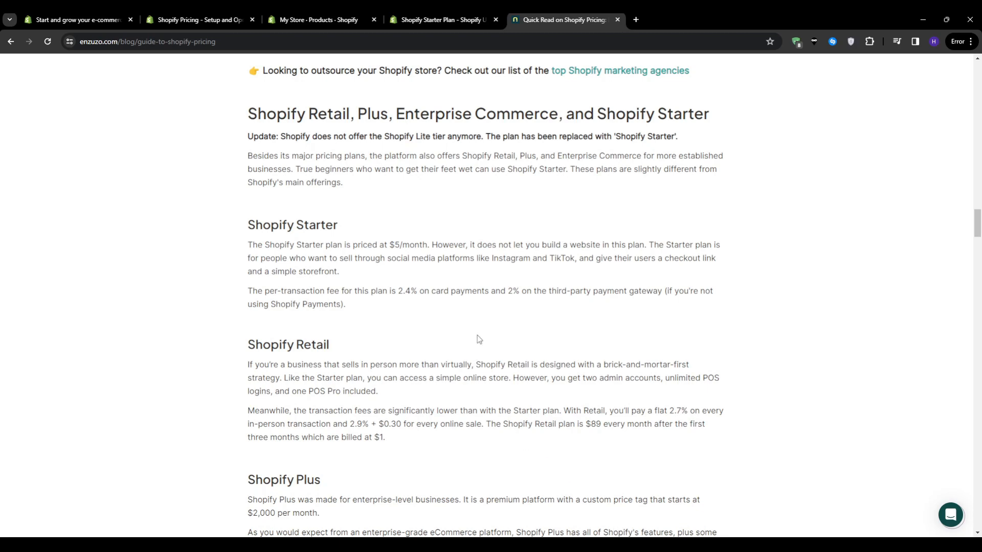
mouse_move(537, 330)
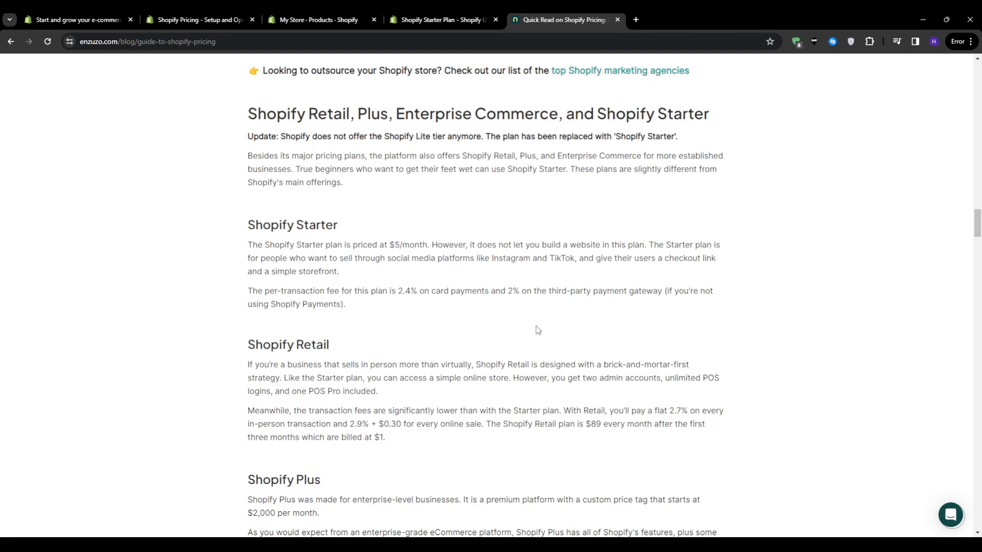
Return to the pricing page and scroll up to the yearly Basic, Shopify, Advanced and Plus plans
left_click(197, 20)
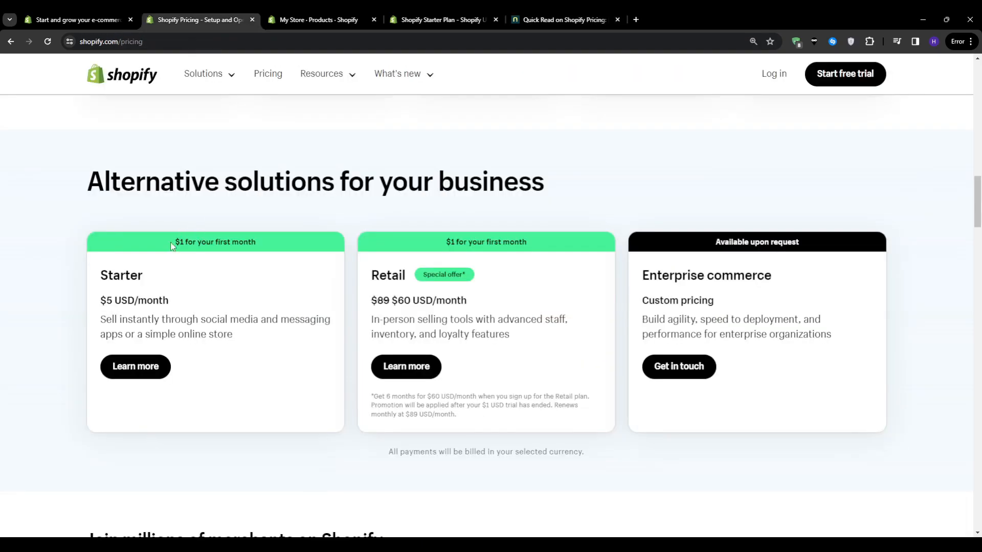
scroll("up", 3)
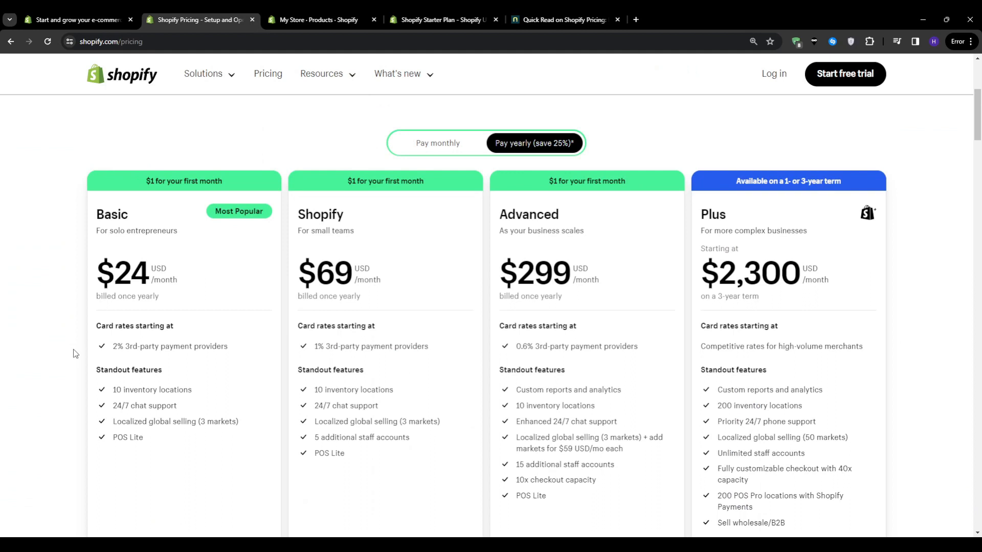
mouse_move(258, 413)
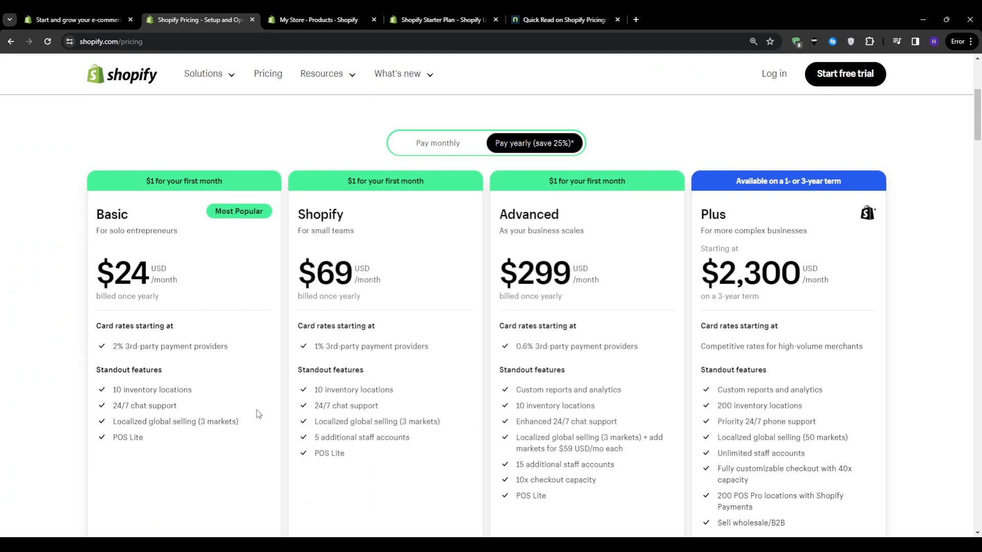
mouse_move(352, 401)
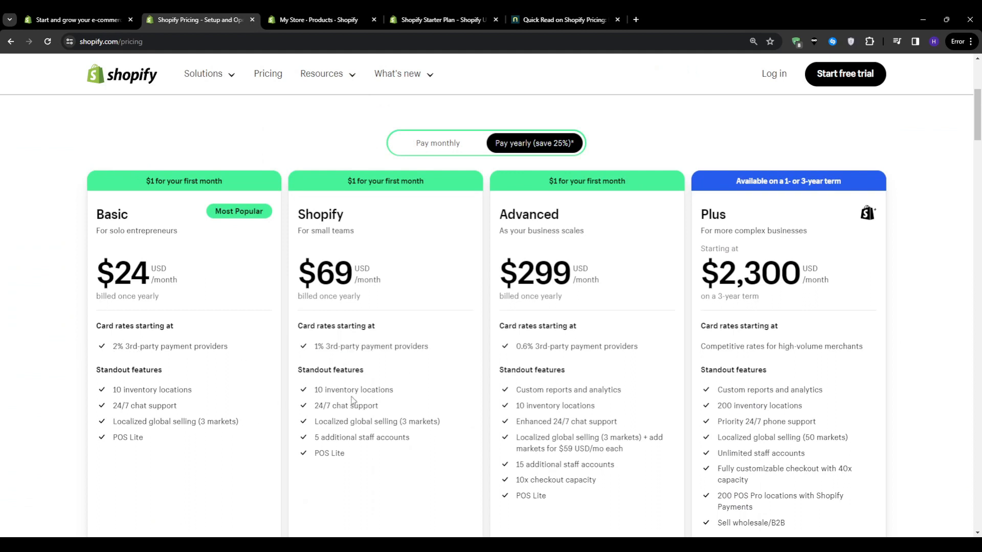
mouse_move(3, 405)
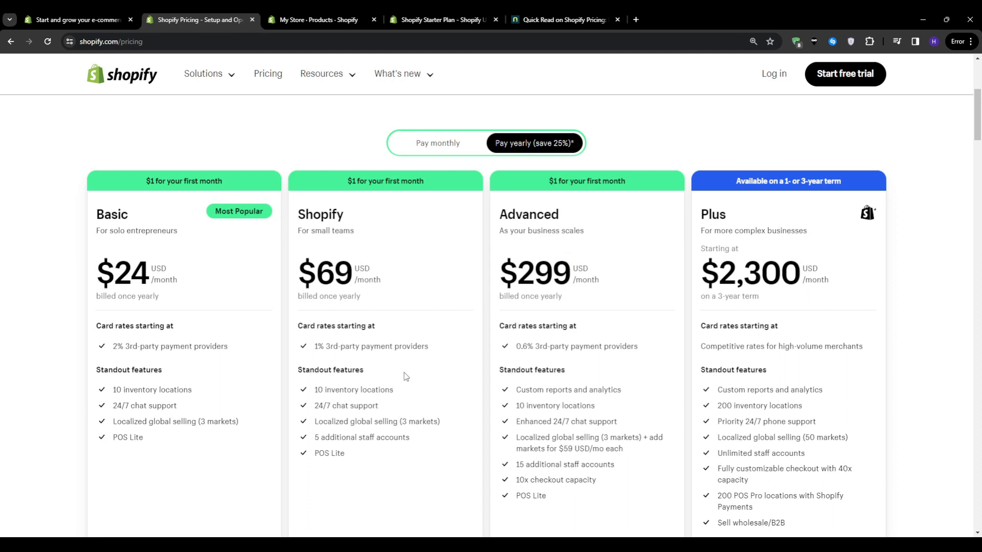
mouse_move(36, 309)
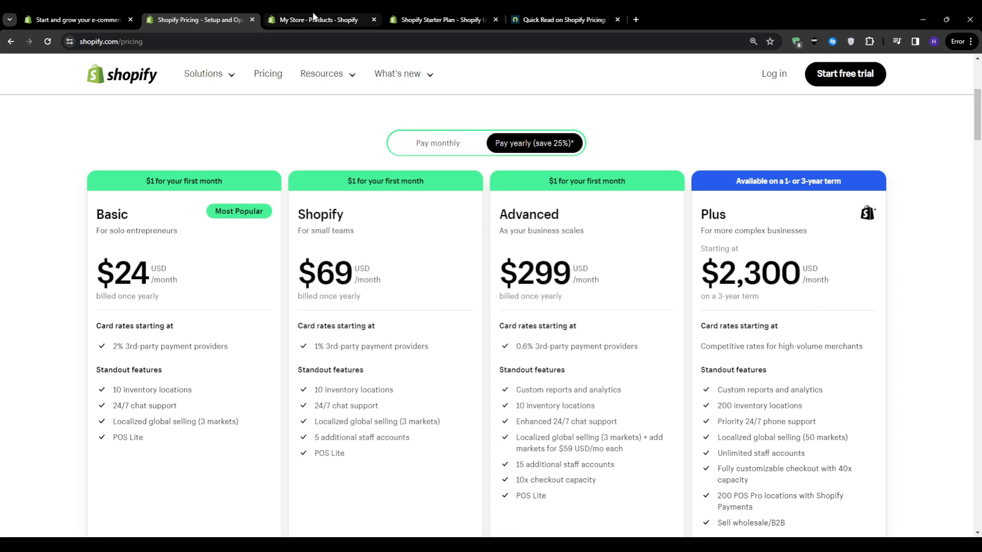
From the Products list, preview the Hanes Men's EcoSmart Sweatshirt in the online store
left_click(319, 19)
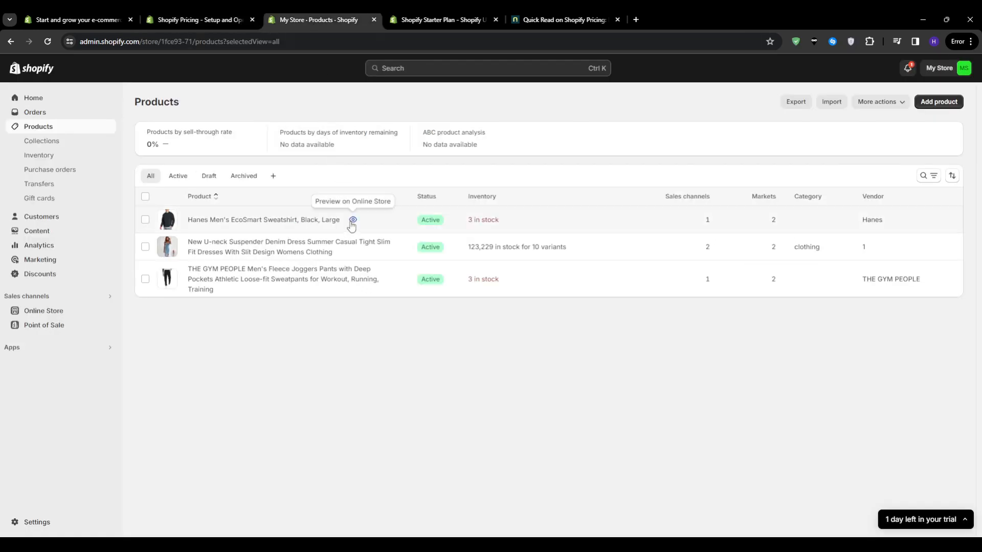
left_click(352, 220)
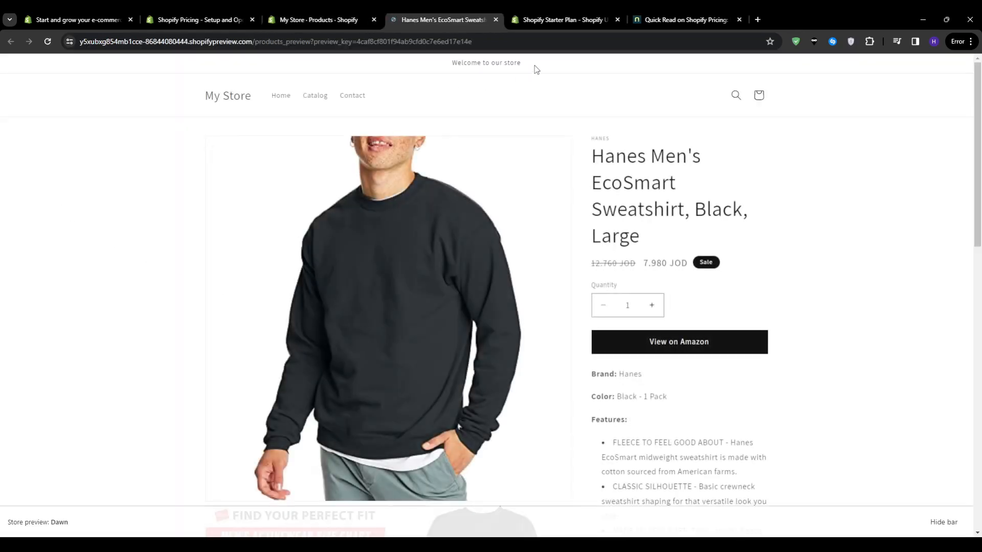
scroll("down", 3)
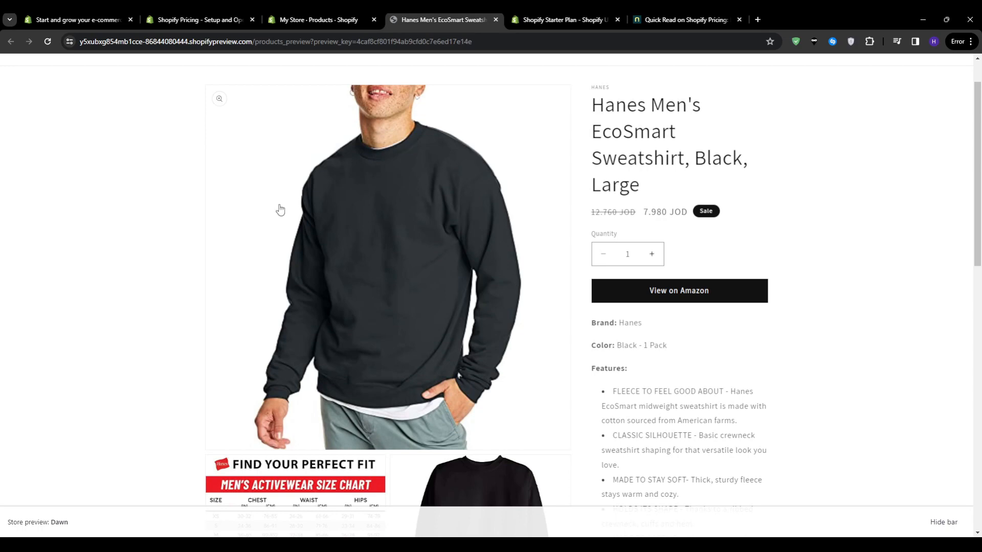
left_click(562, 20)
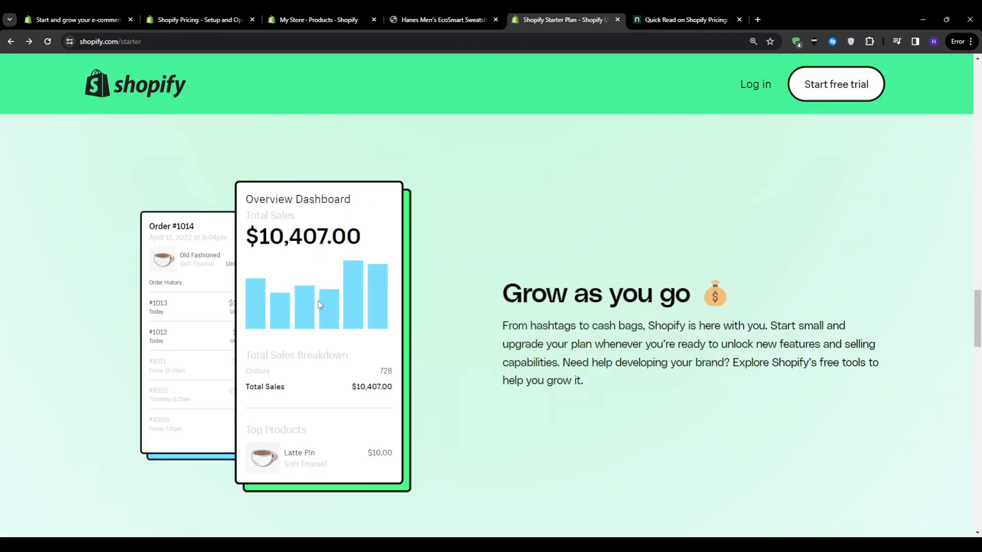
scroll("down", 3)
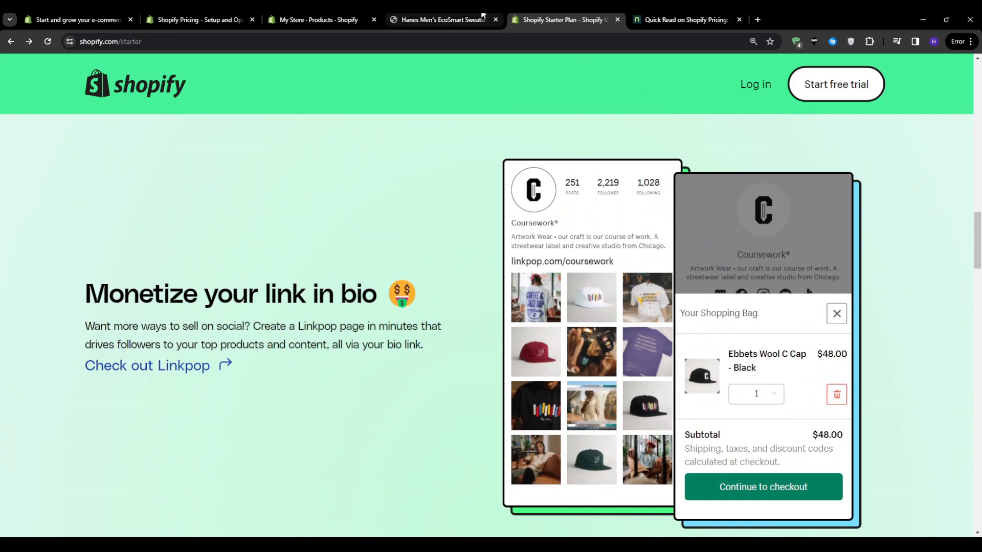
left_click(438, 19)
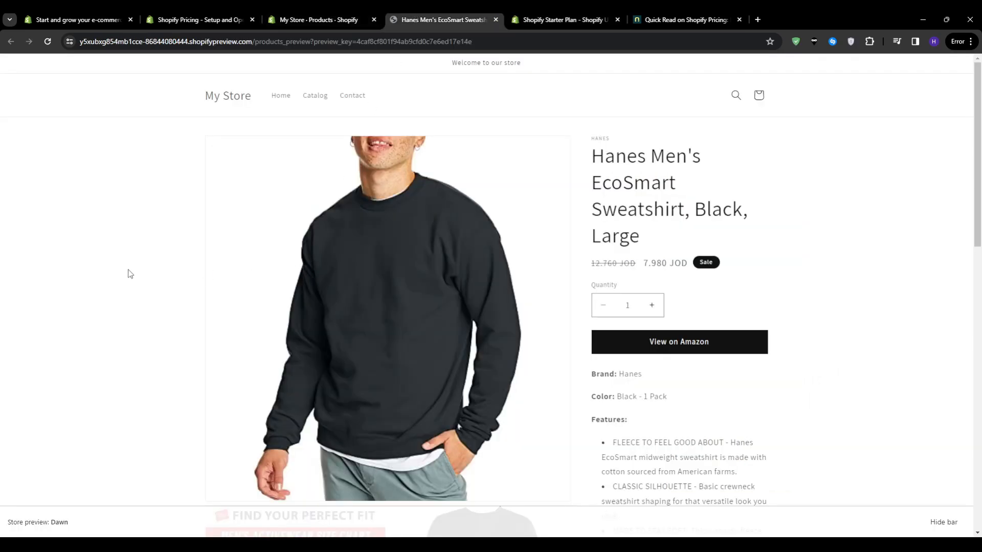
scroll("down", 3)
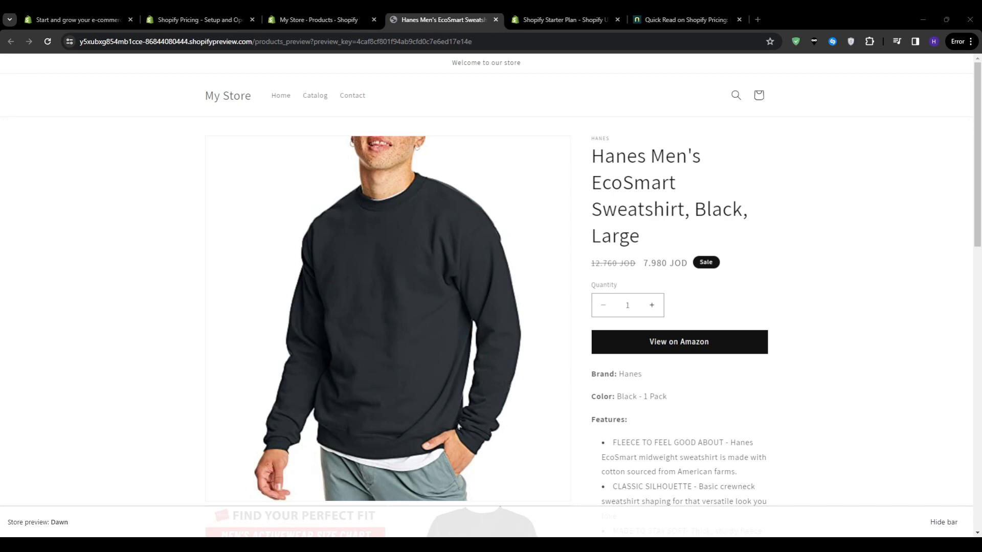
mouse_move(7, 124)
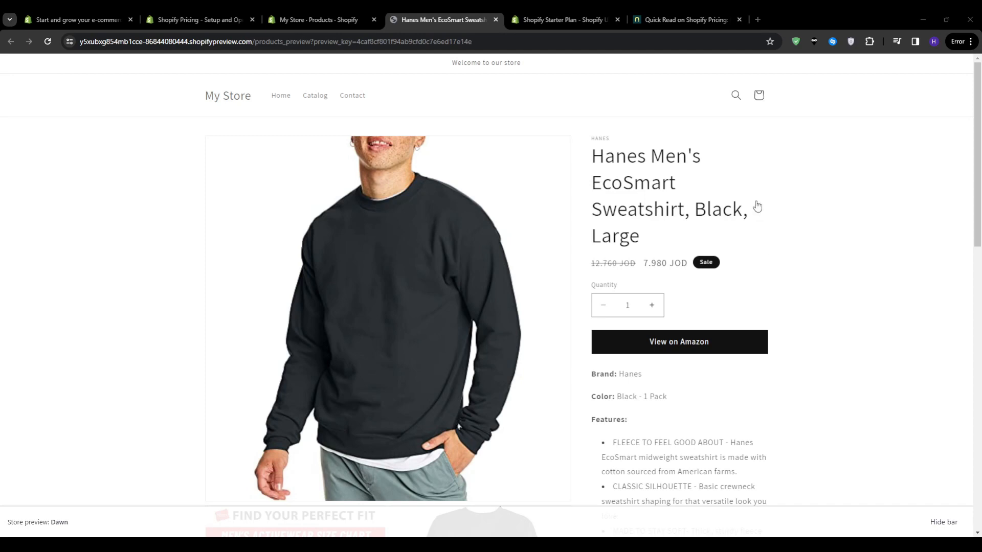
mouse_move(387, 381)
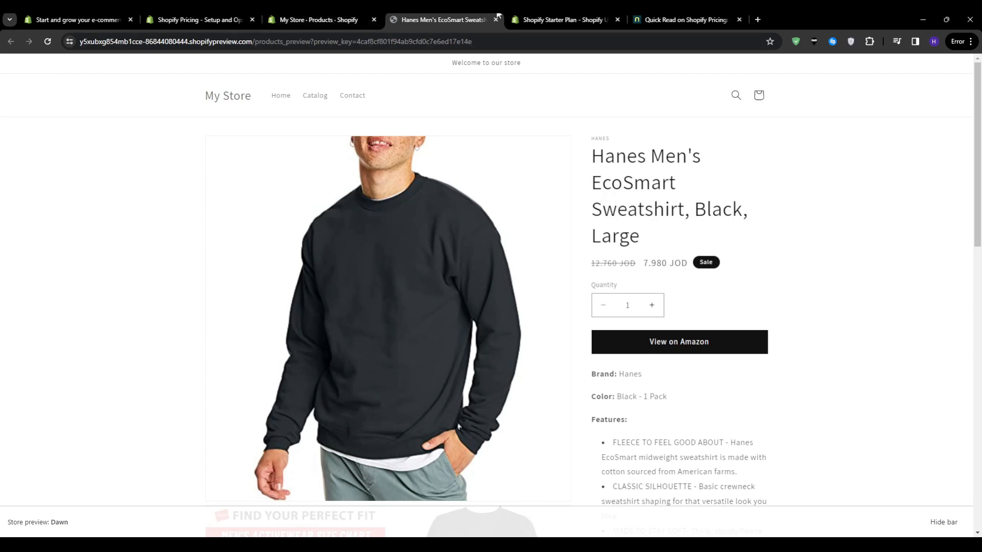
Reopen the Starter plan page and scroll past the FAQ to 'Get started free'
left_click(560, 19)
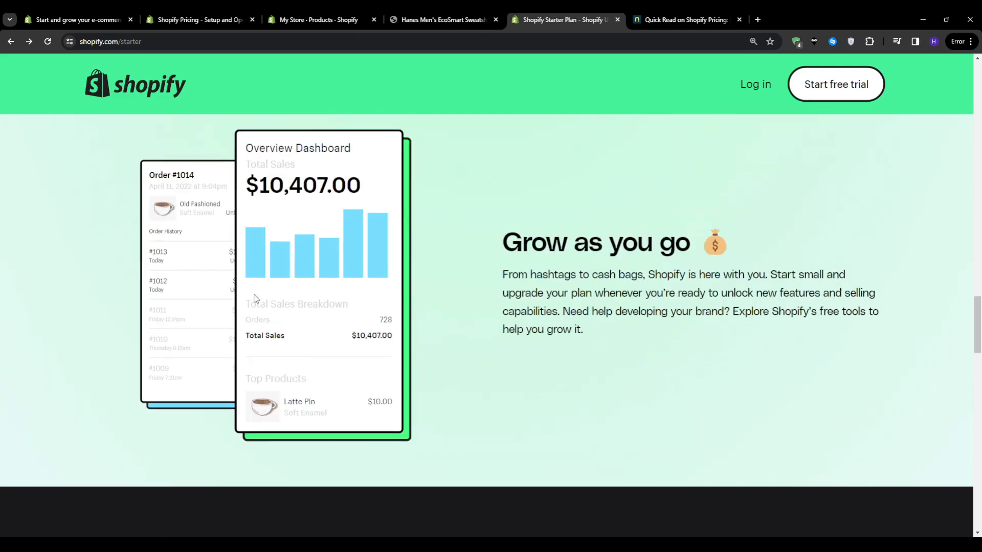
scroll("down", 3)
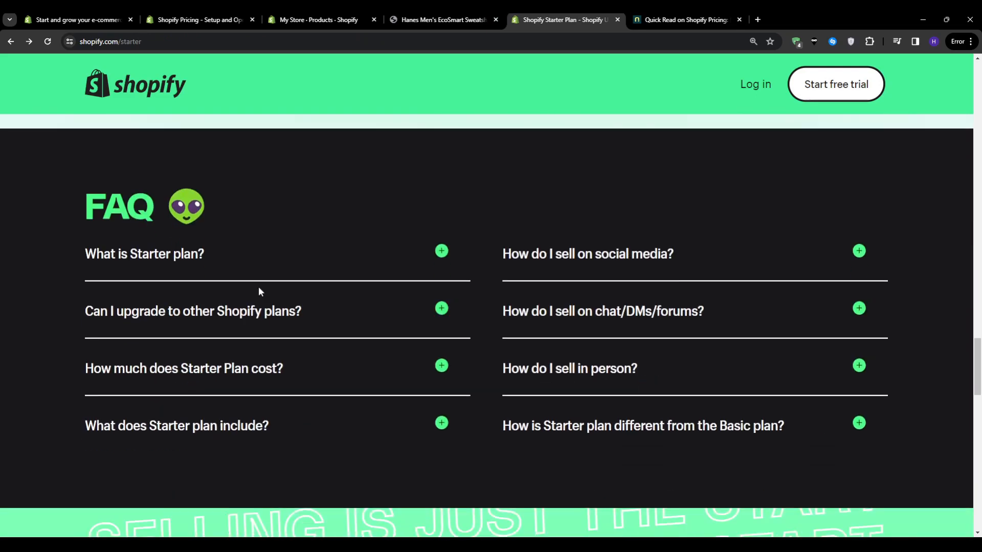
scroll("down", 3)
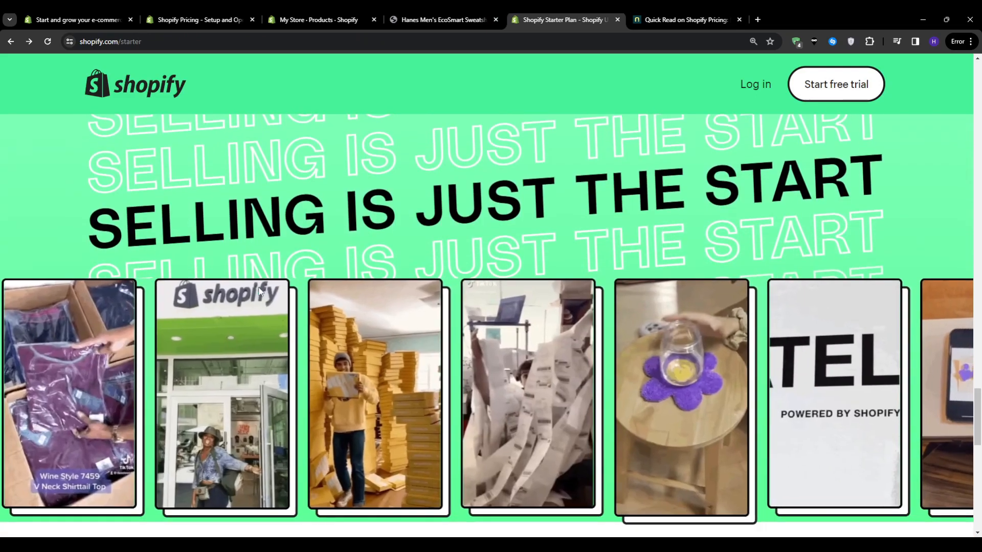
scroll("down", 3)
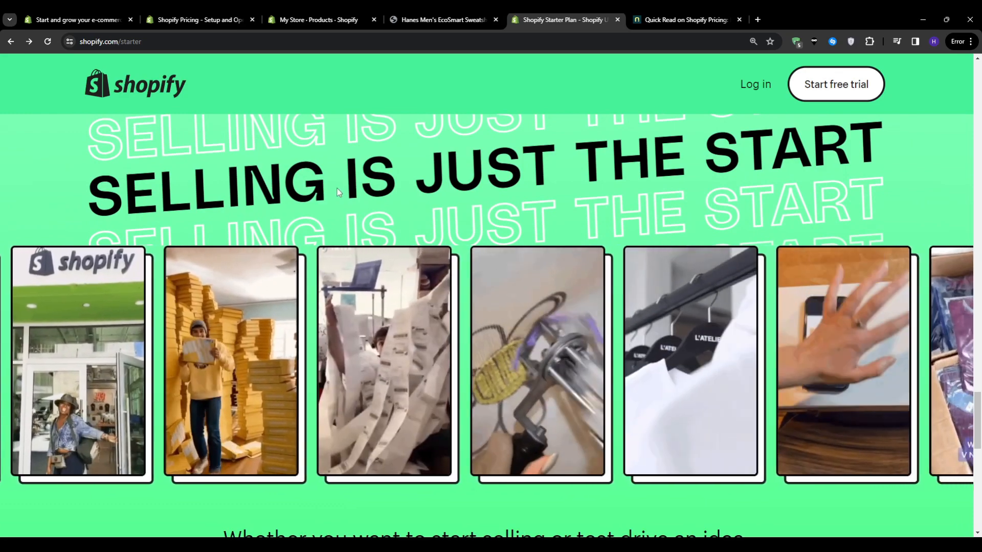
scroll("down", 3)
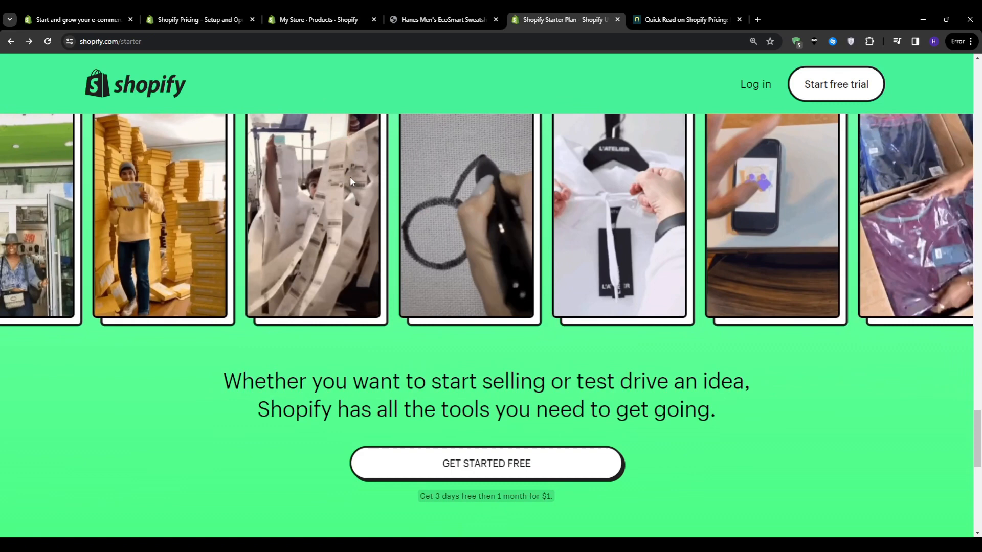
scroll("down", 3)
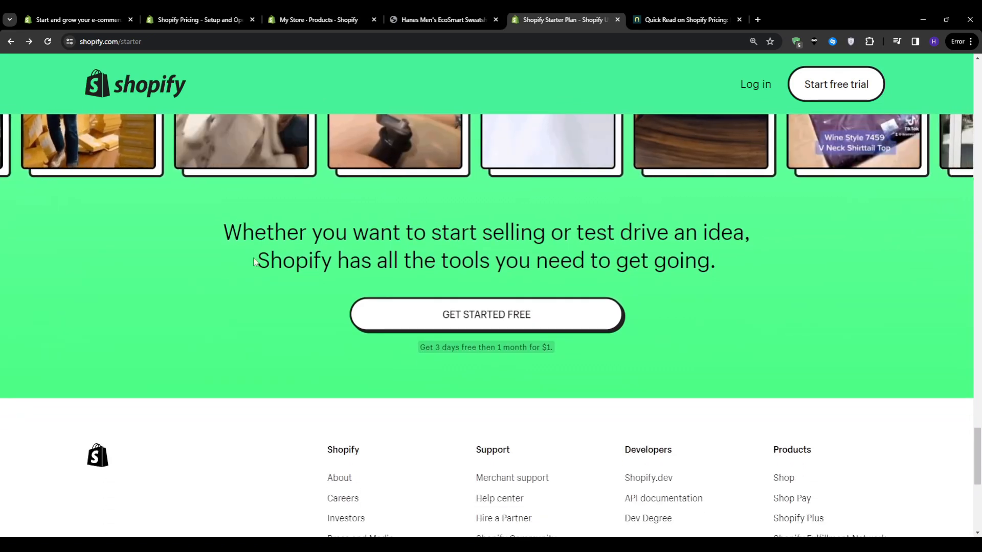